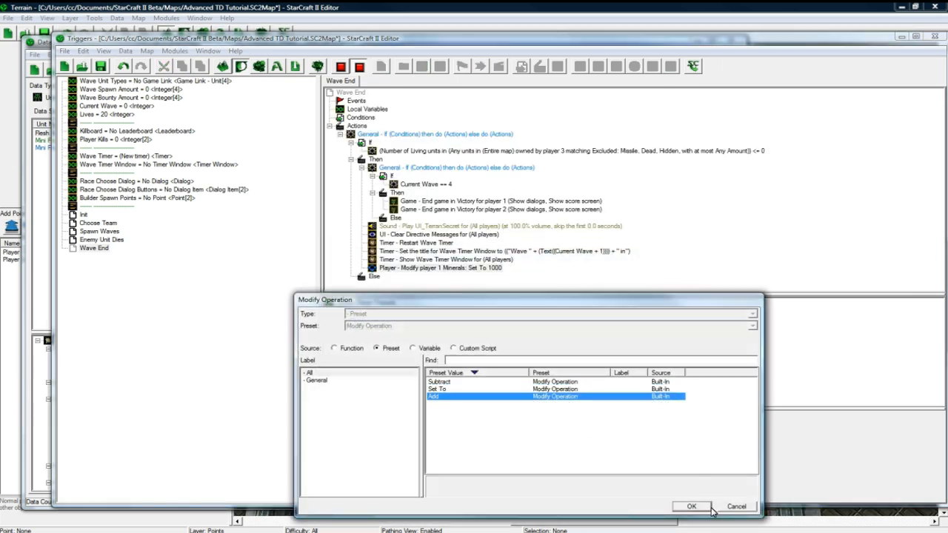
Step: In Wave End, add Current Wave to player 1's minerals, then copy the action for player 2
left_click(692, 507)
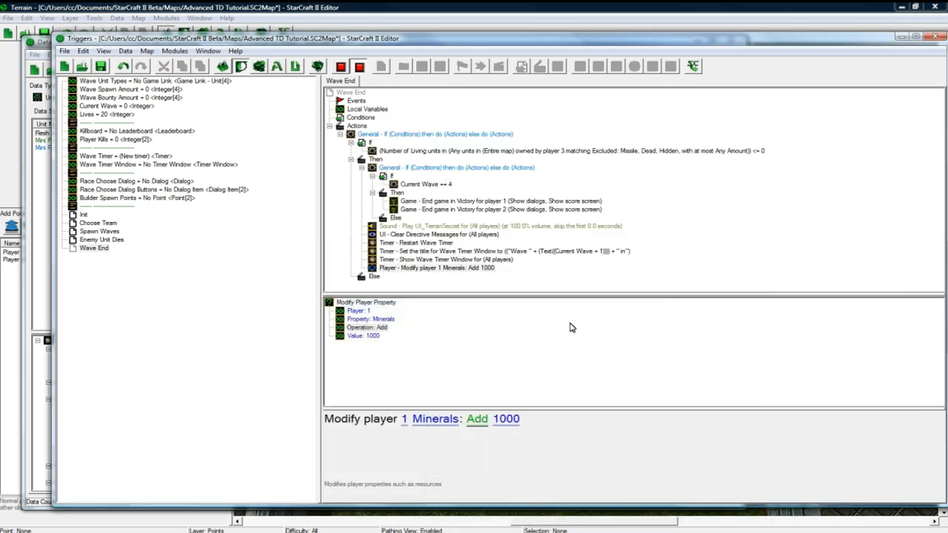
mouse_move(438, 358)
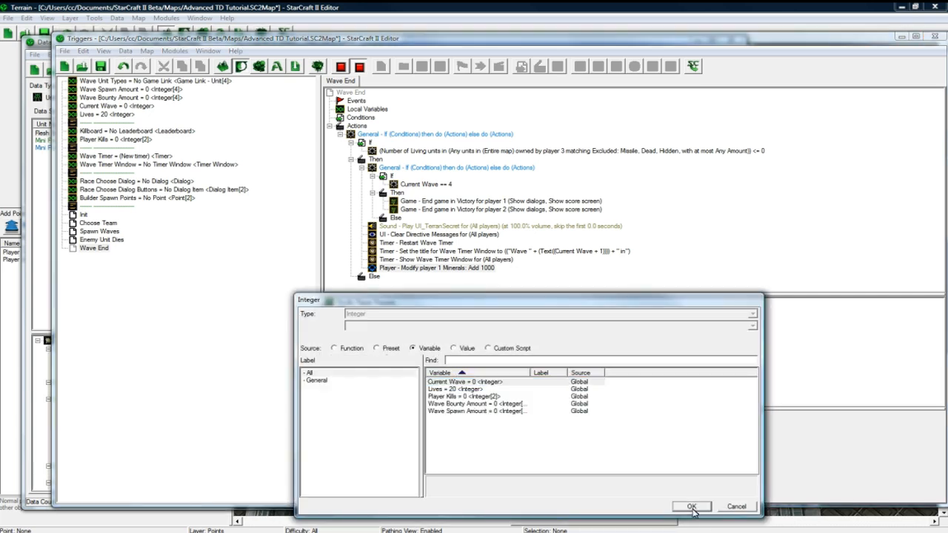
left_click(692, 506)
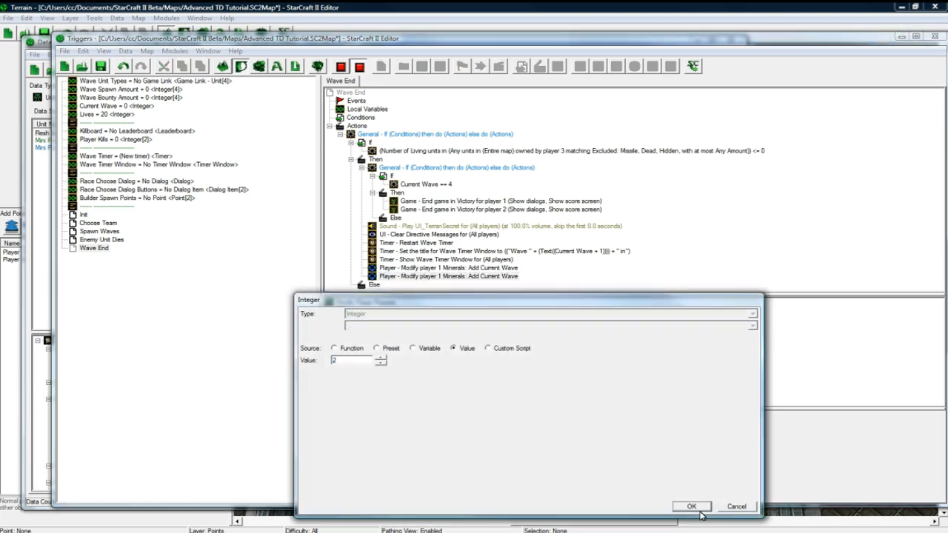
left_click(689, 506)
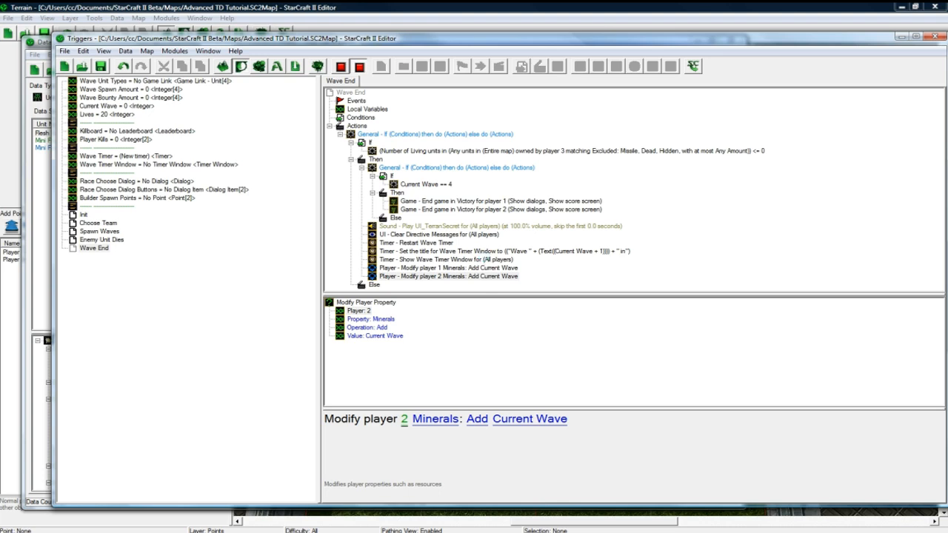
mouse_move(122, 229)
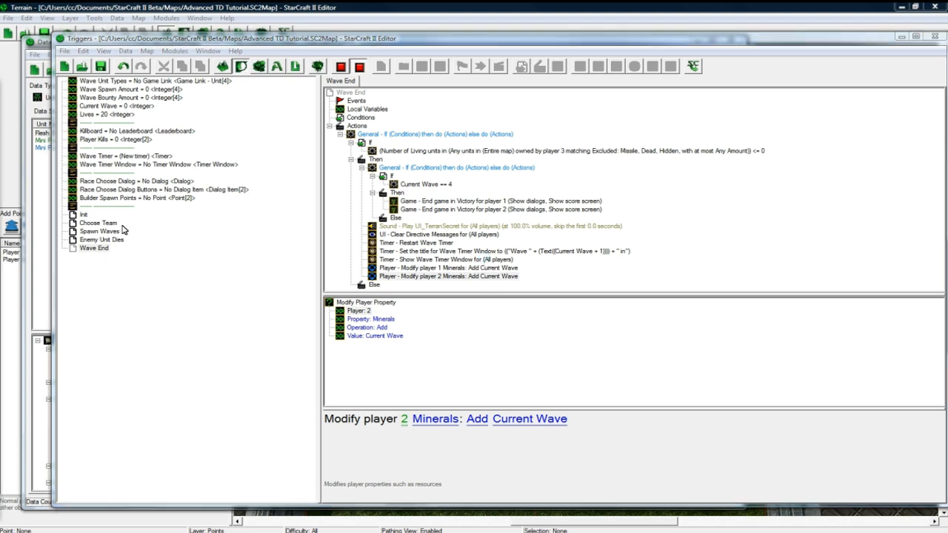
Step: Create trigger 'Unit Enters' with a Unit Enters/Leaves Region event on End Region
right_click(94, 248)
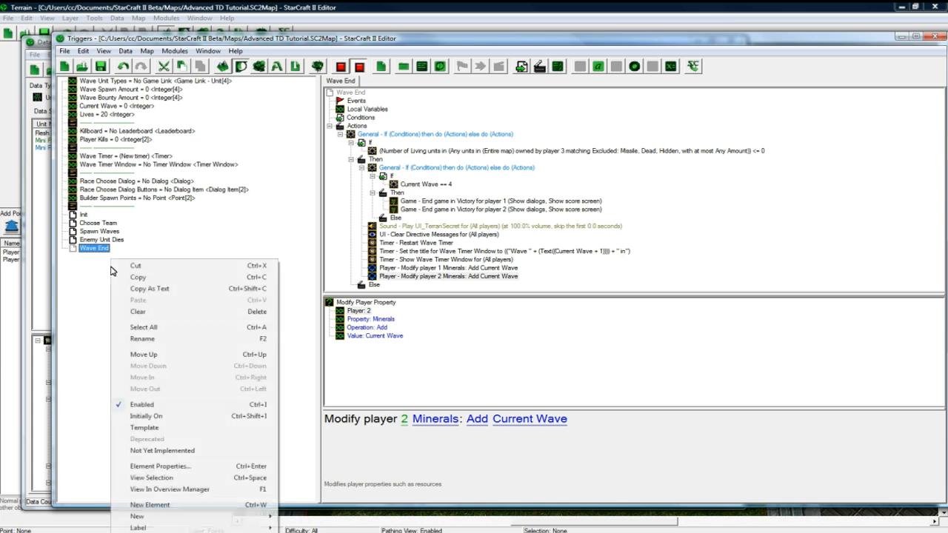
mouse_move(148, 517)
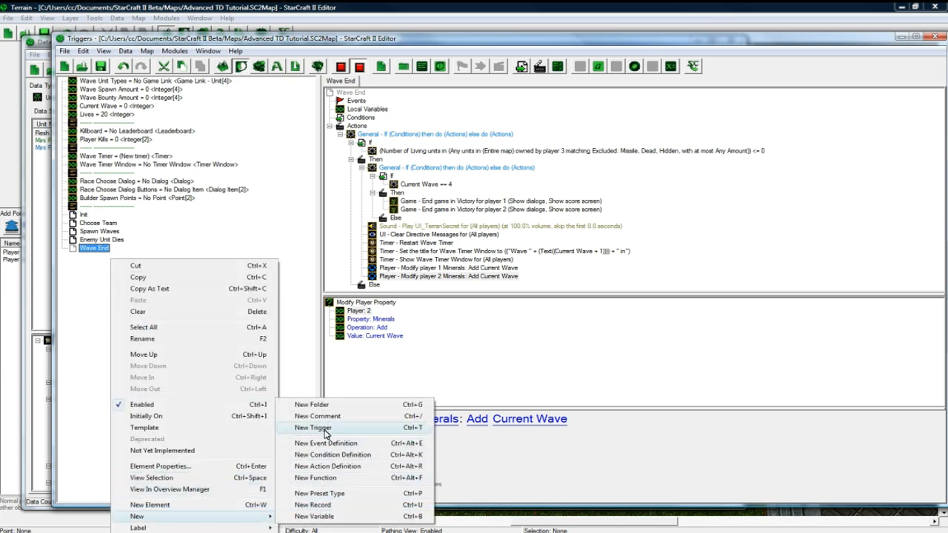
left_click(311, 427)
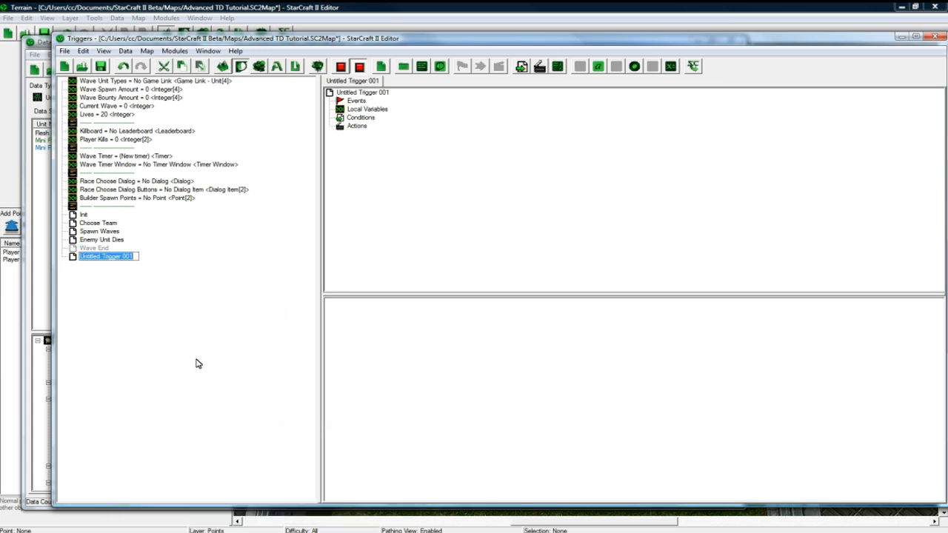
type("Unit Enters End Region")
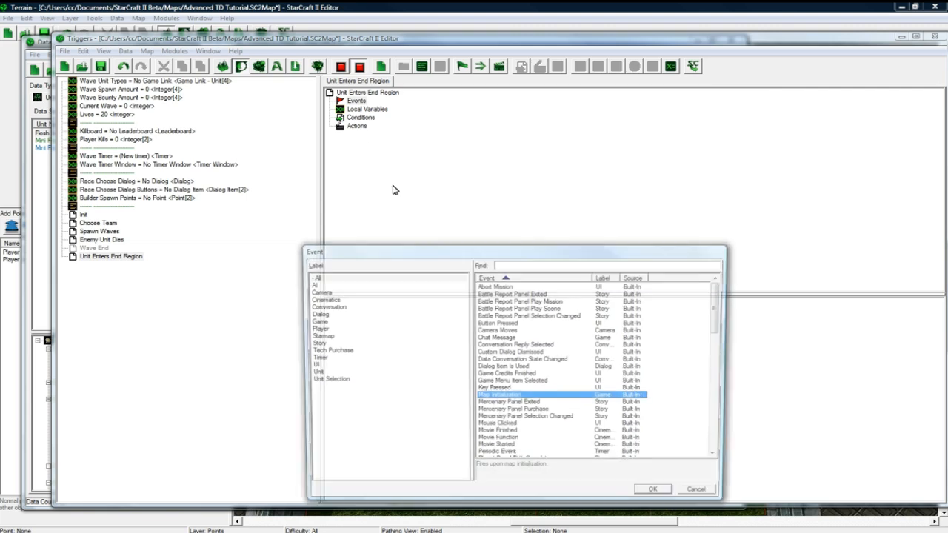
left_click(313, 372)
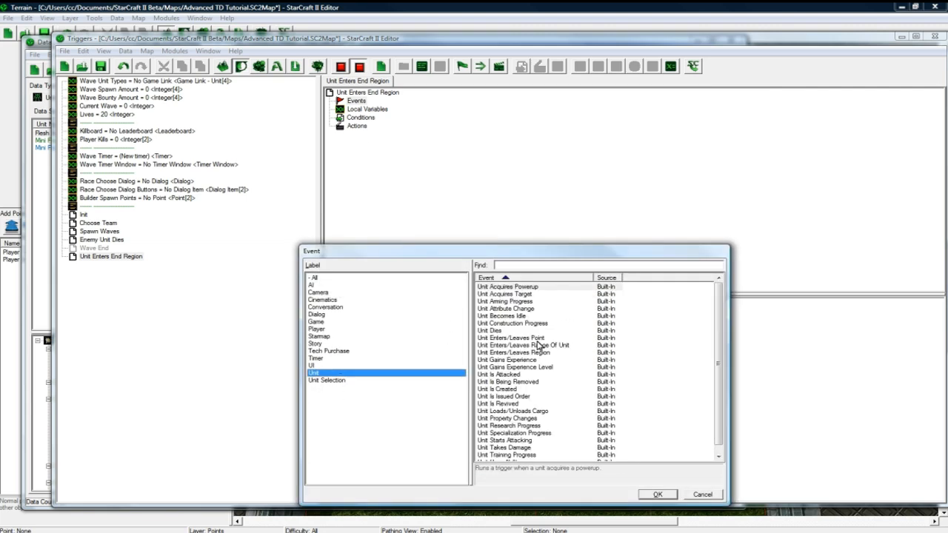
left_click(661, 494)
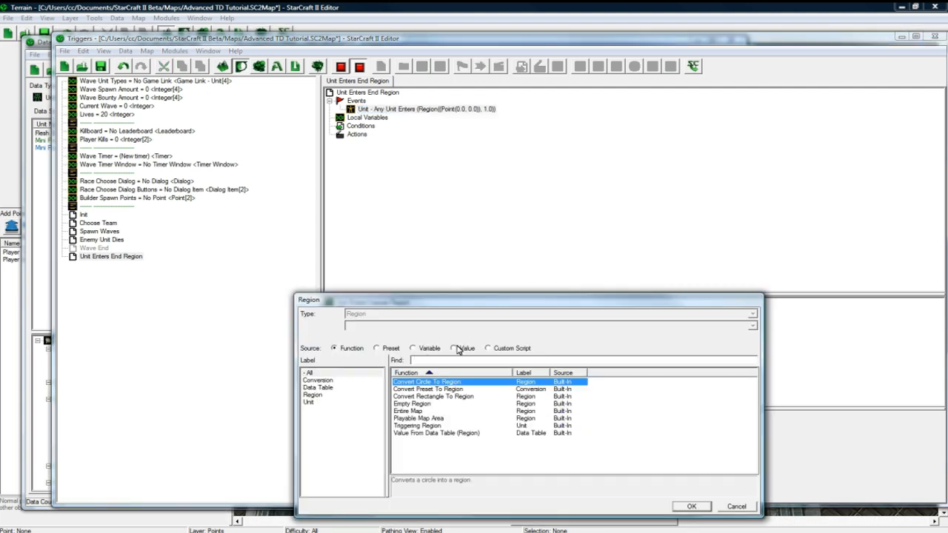
left_click(454, 349)
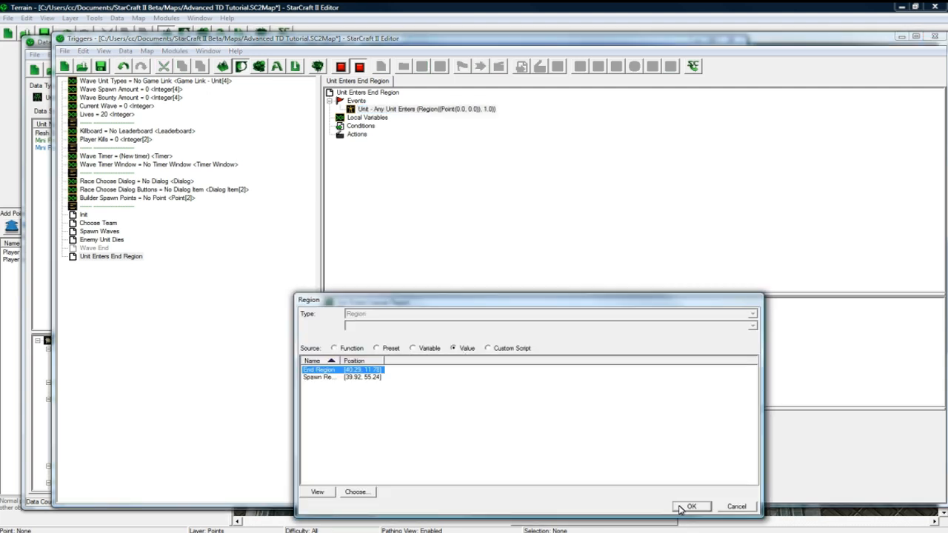
left_click(695, 507)
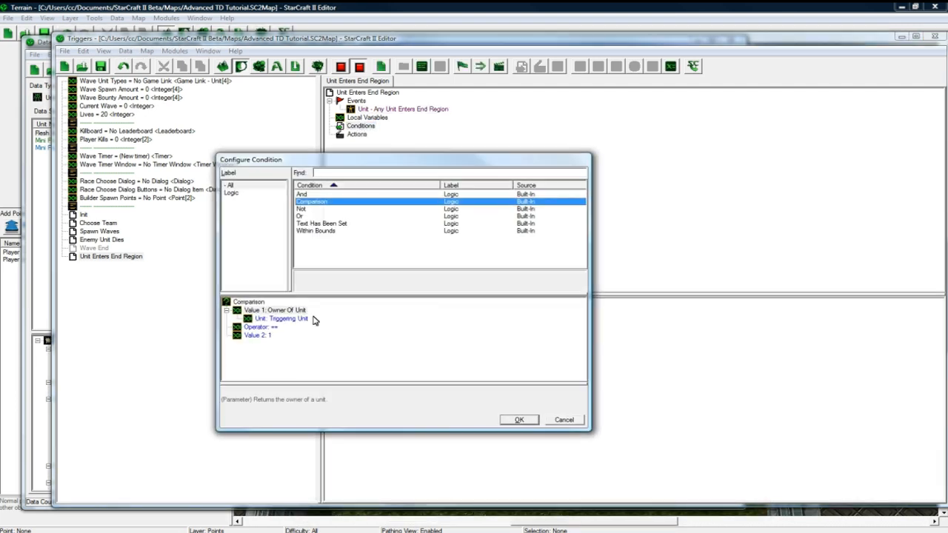
Step: Add condition Owner of Triggering Unit == 3 and action Modify Variable Lives - 1
left_click(518, 419)
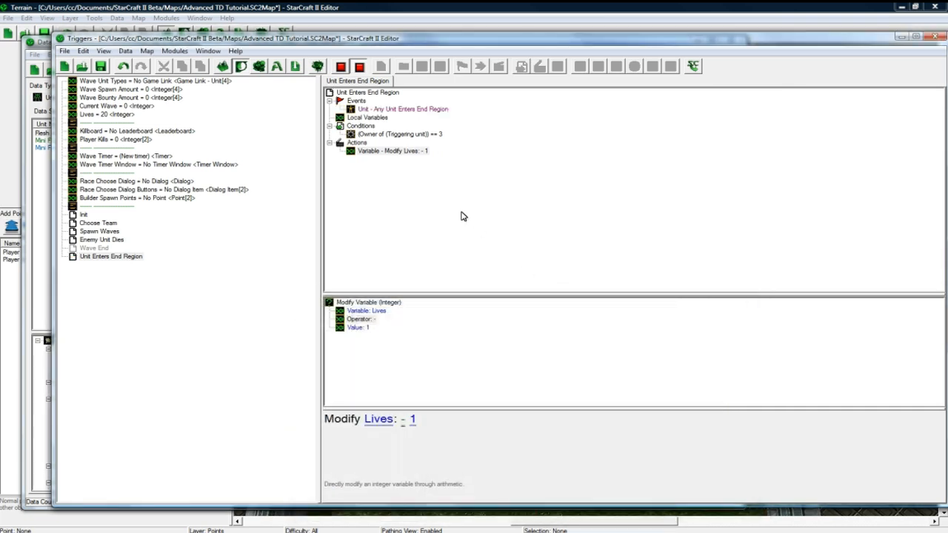
left_click(392, 151)
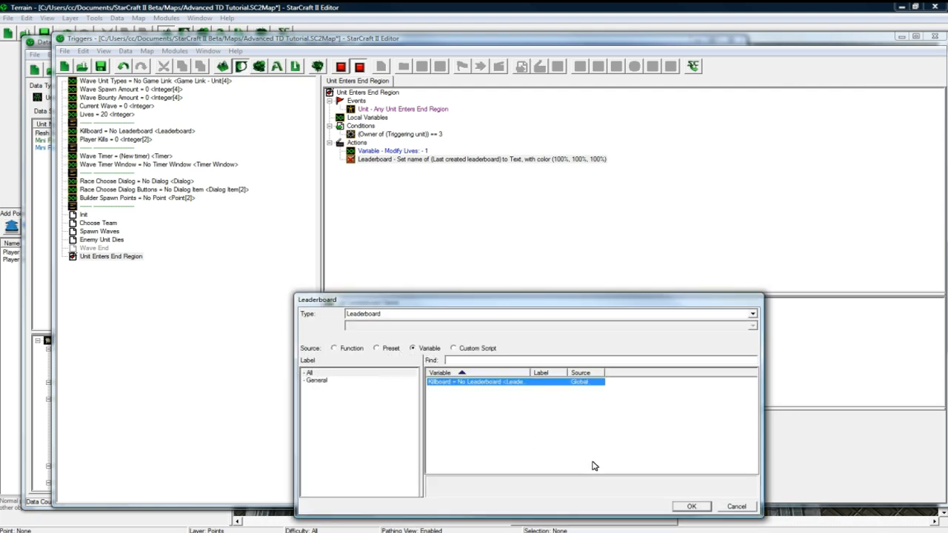
Step: Add Set Leaderboard Name on Killboard: Combine Text 'Lives: ' with Lives converted to text
left_click(692, 506)
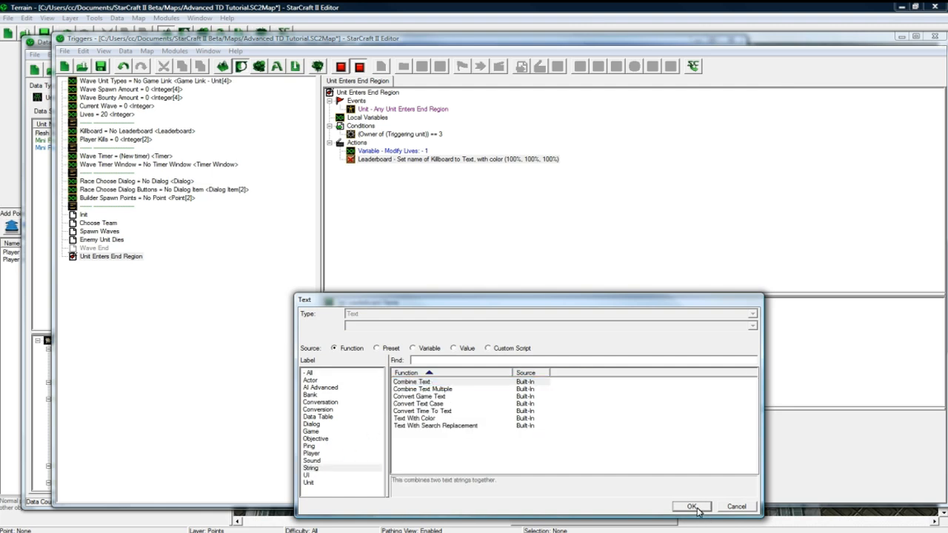
left_click(454, 348)
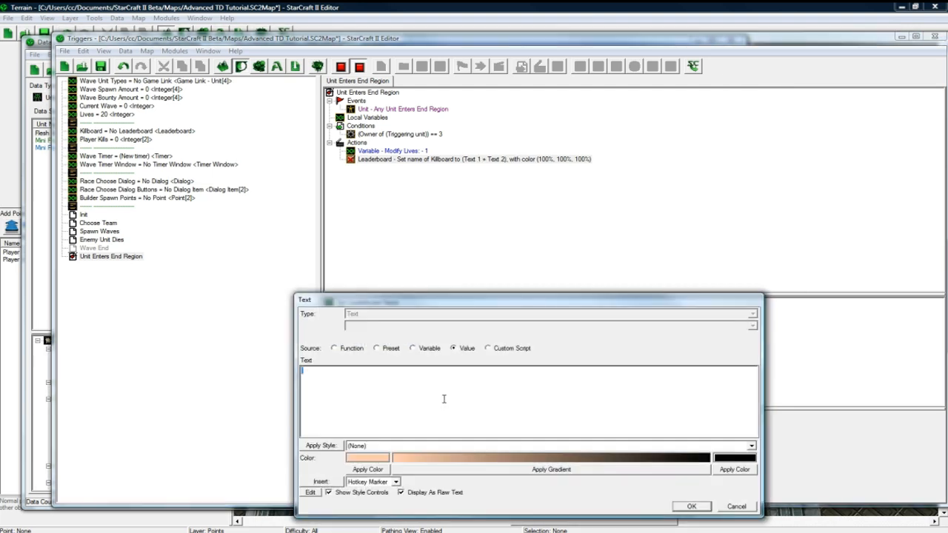
type("Lives")
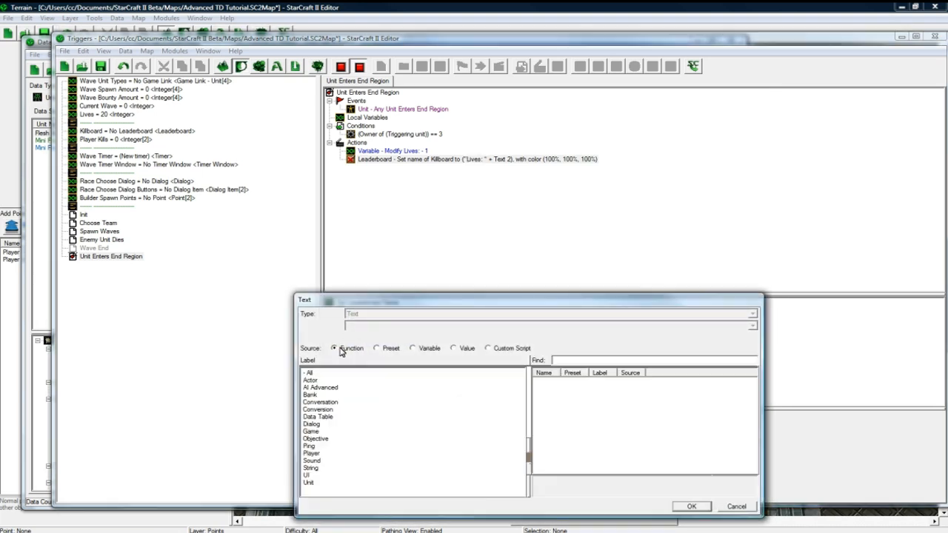
left_click(318, 409)
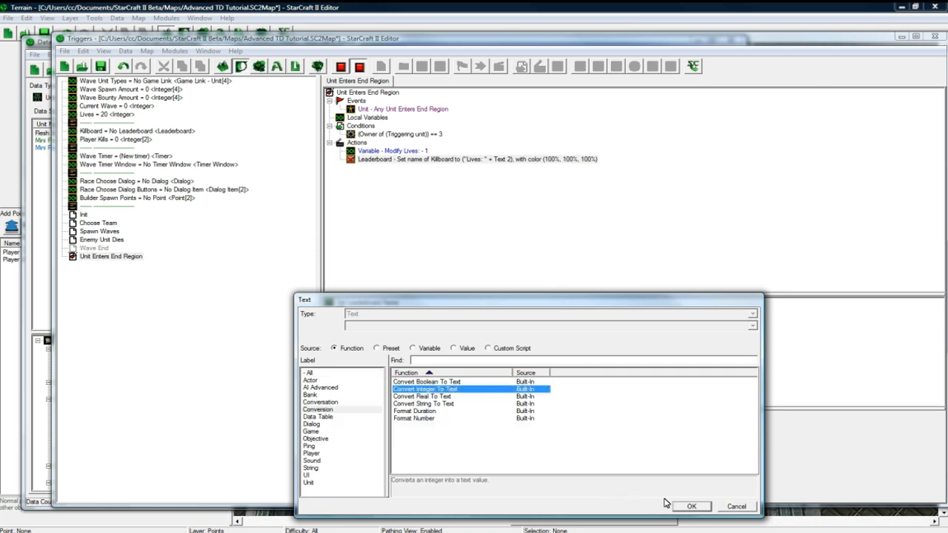
left_click(696, 506)
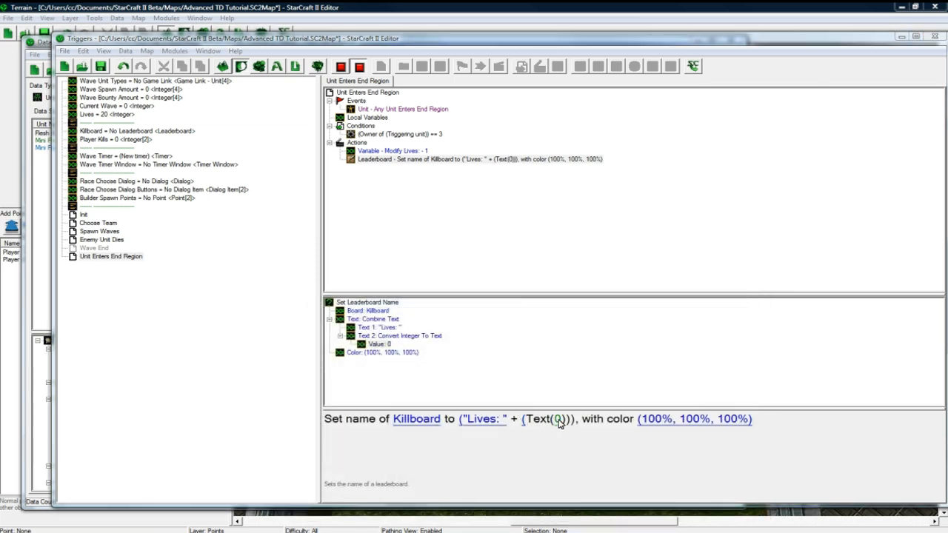
double_click(557, 419)
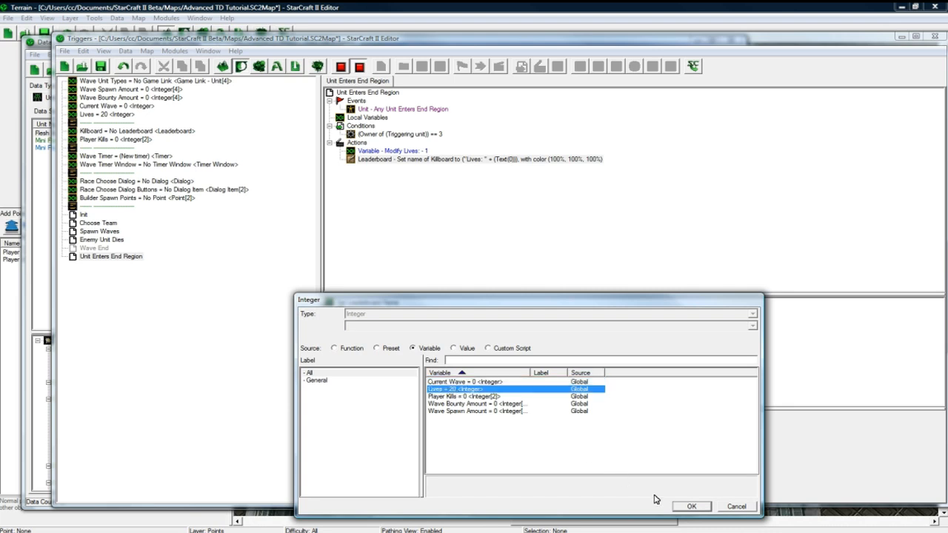
left_click(697, 505)
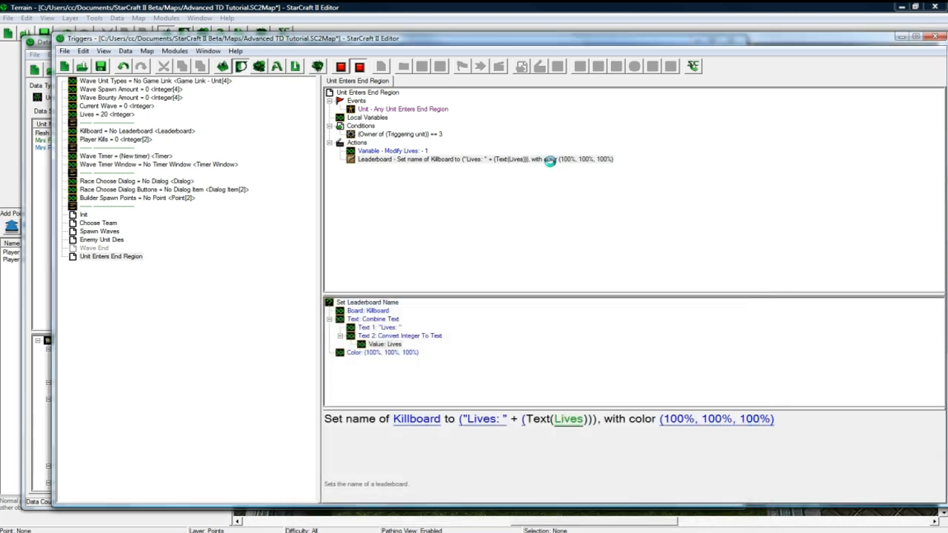
left_click(485, 160)
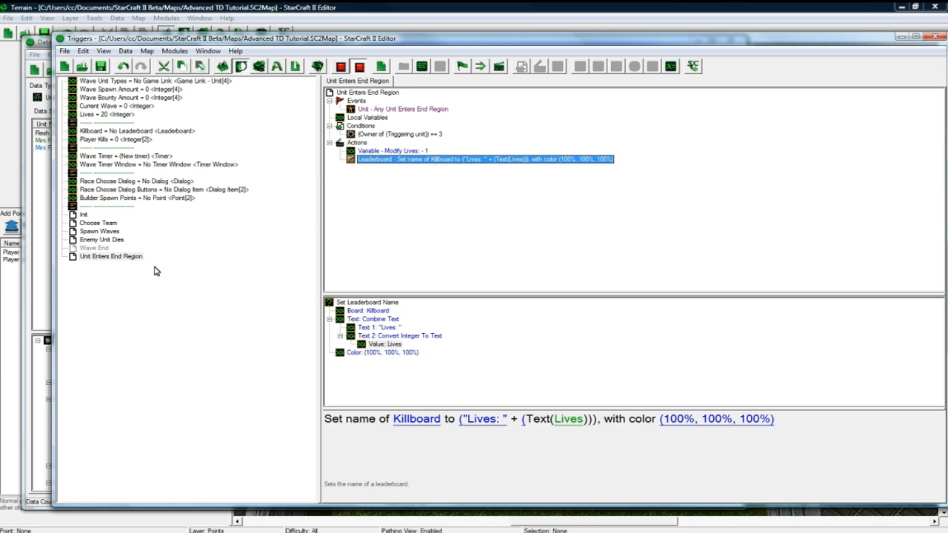
Step: Browse the Enemy Unit Dies and Spawn Waves triggers, then return to Unit Enters End Region
left_click(102, 240)
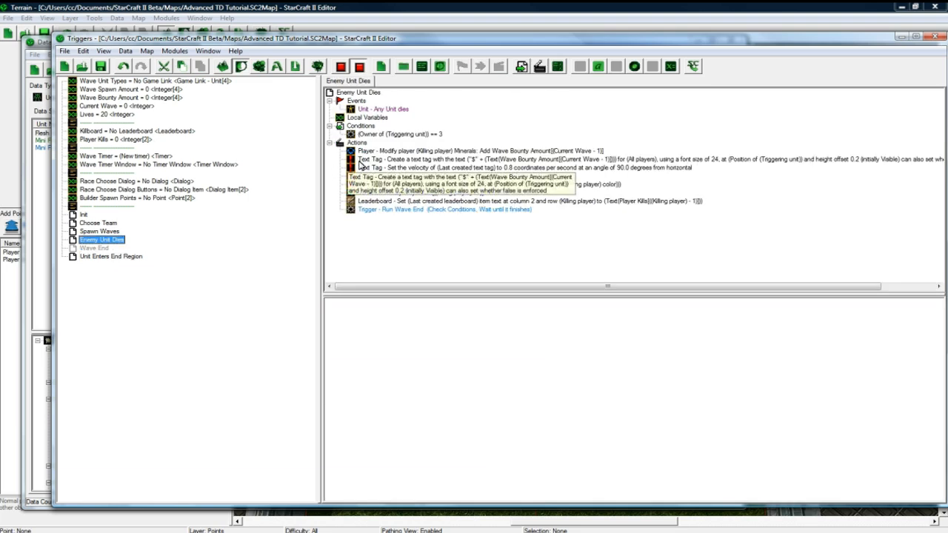
left_click(97, 231)
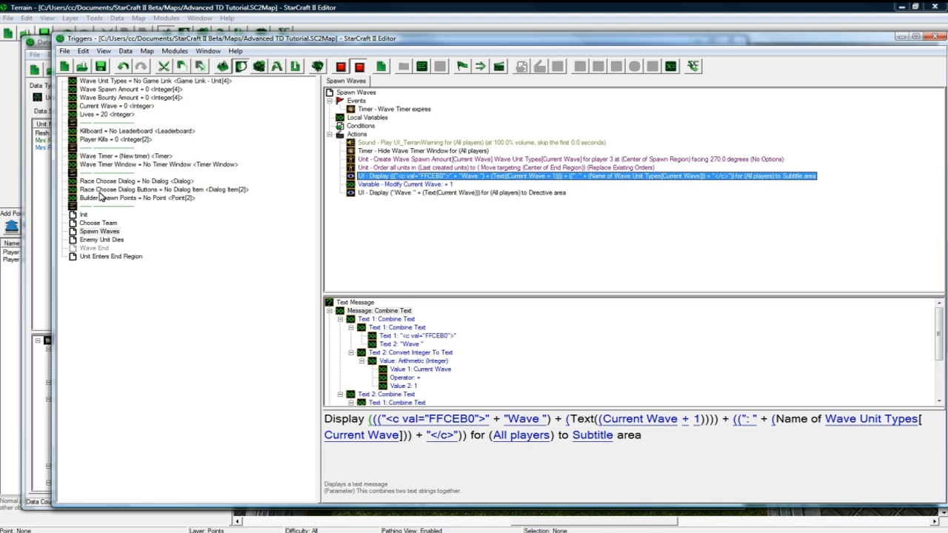
left_click(110, 256)
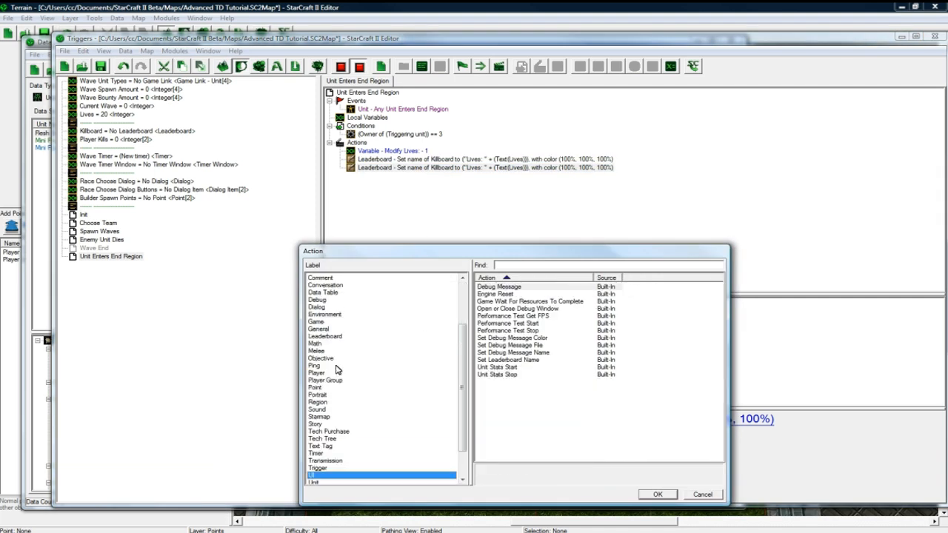
Step: Add a Remove Unit action for the Triggering Unit to Unit Enters End Region
left_click(314, 475)
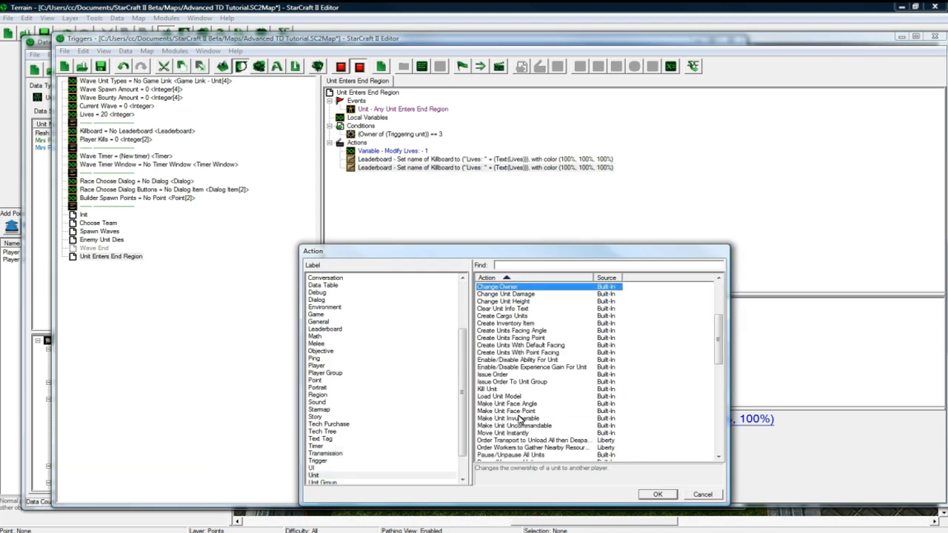
scroll("down", 3)
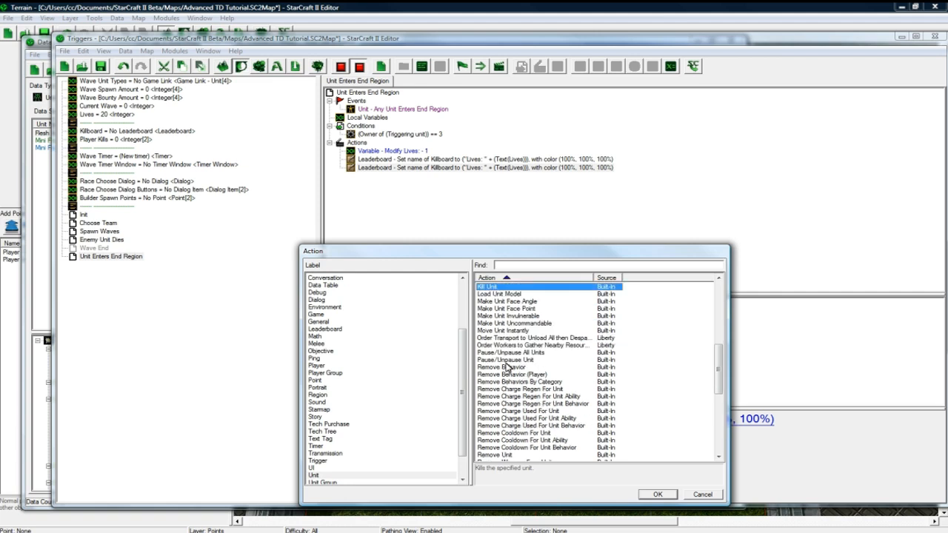
scroll("down", 3)
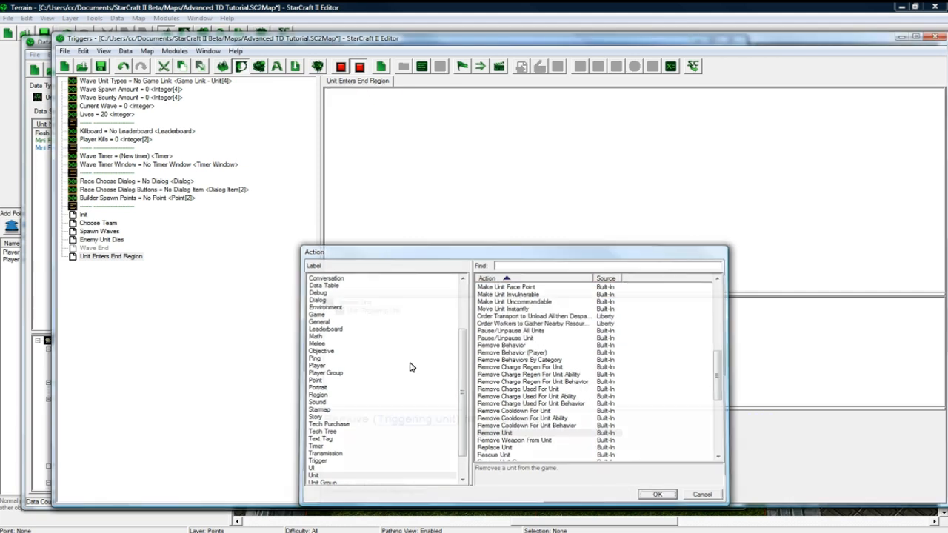
left_click(657, 494)
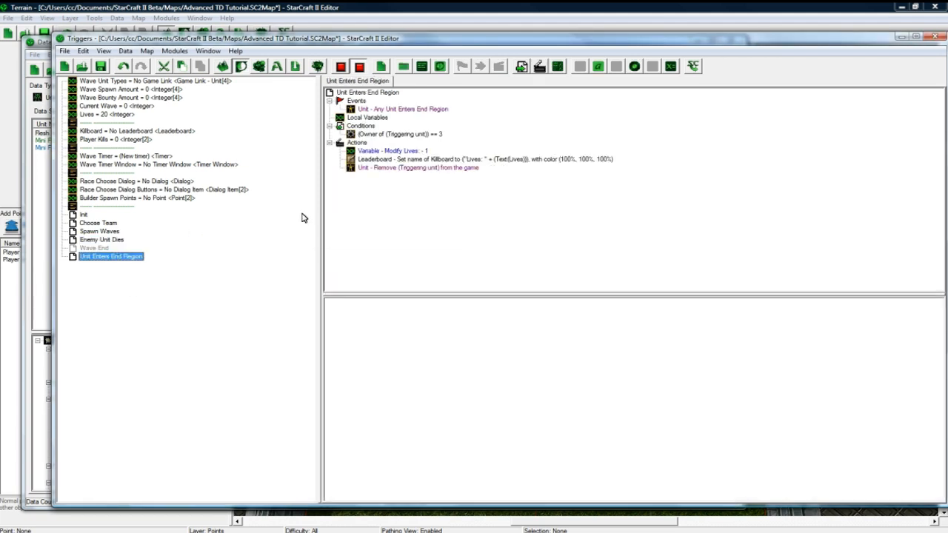
left_click(99, 239)
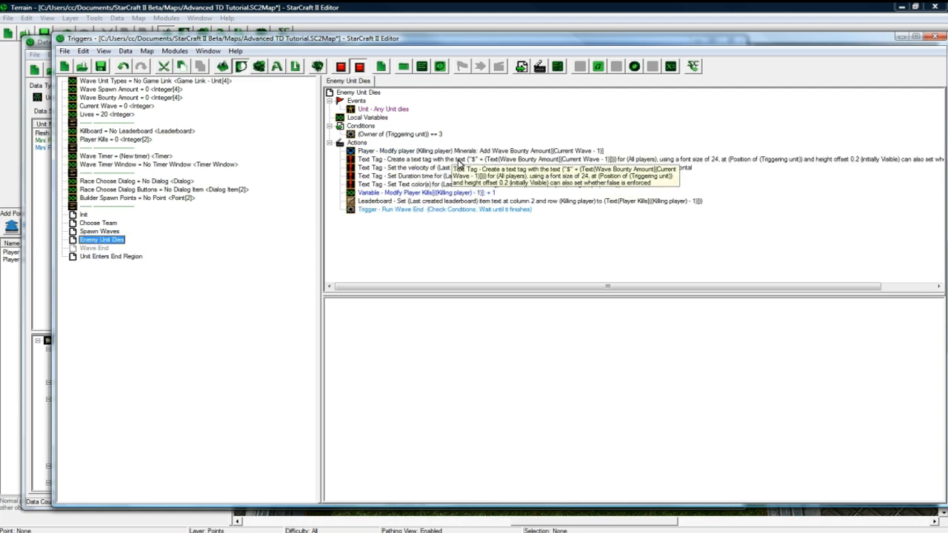
left_click(111, 256)
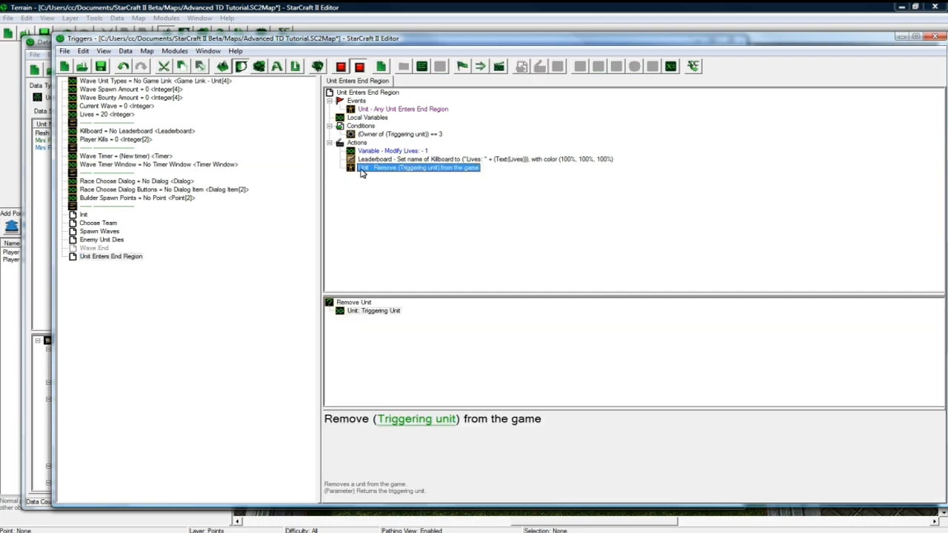
mouse_move(400, 186)
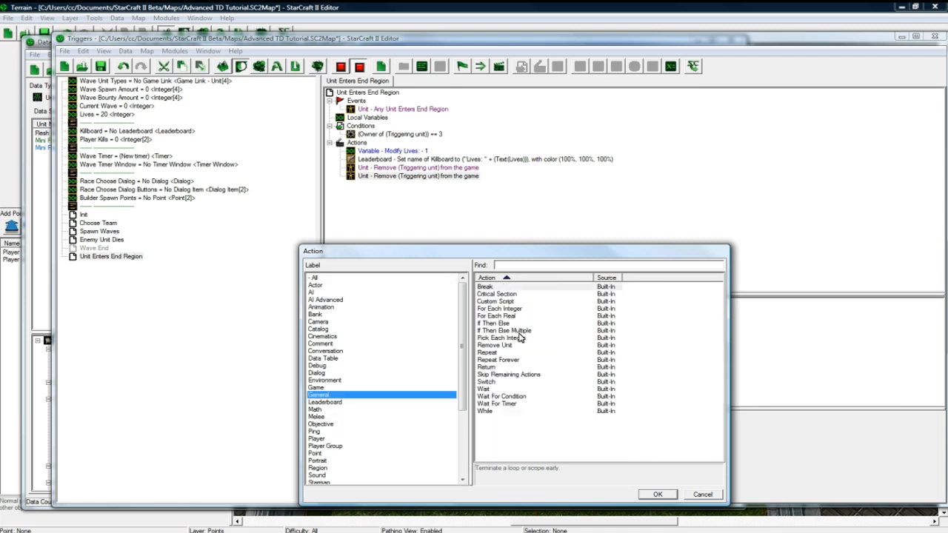
Step: Add an If Then Else action with the comparison condition Lives <= 0
left_click(657, 495)
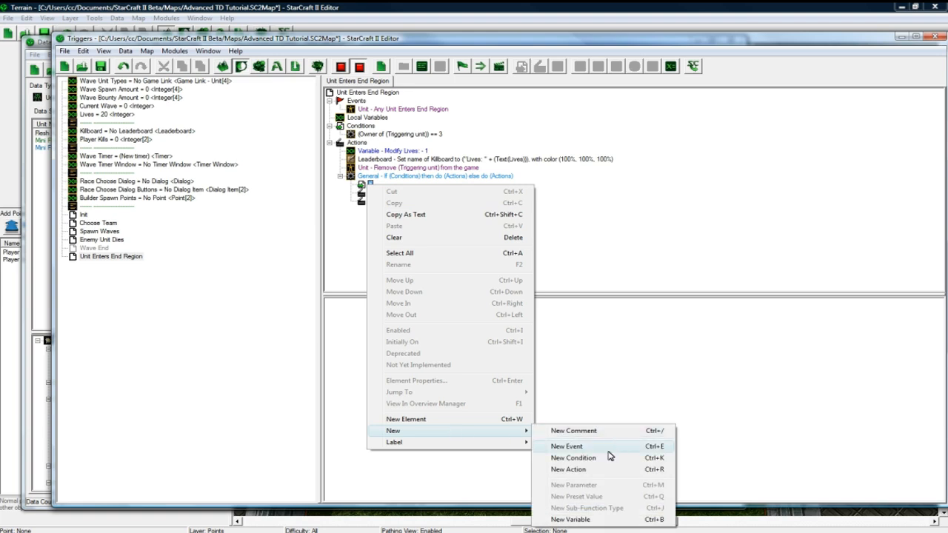
left_click(575, 457)
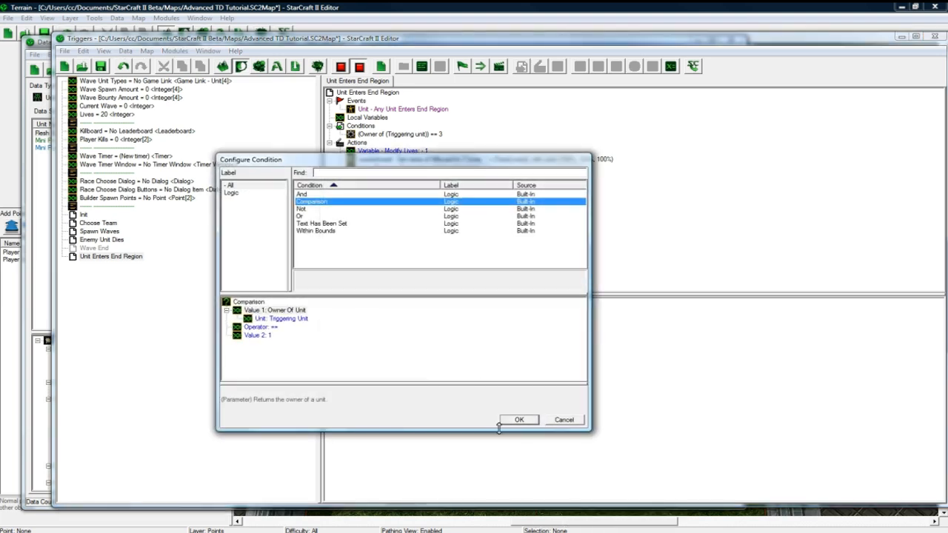
left_click(519, 420)
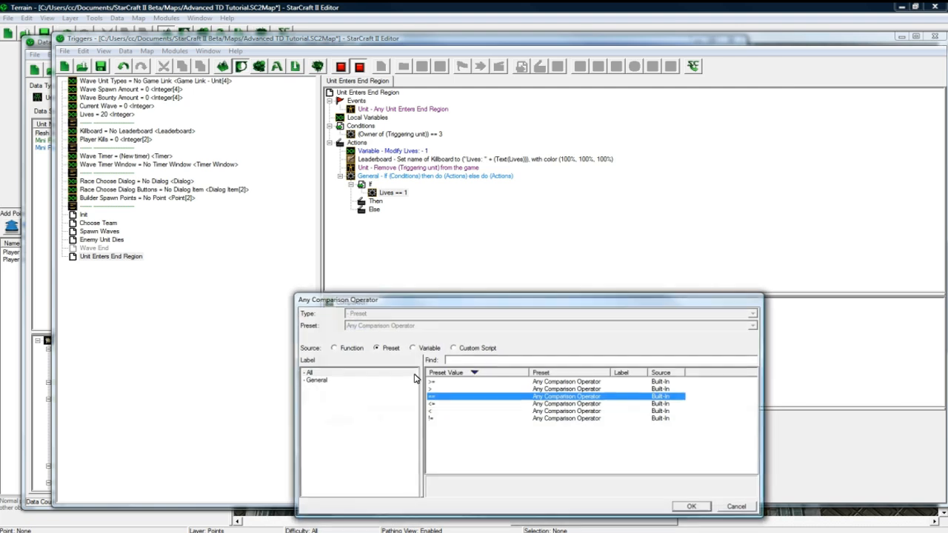
left_click(692, 506)
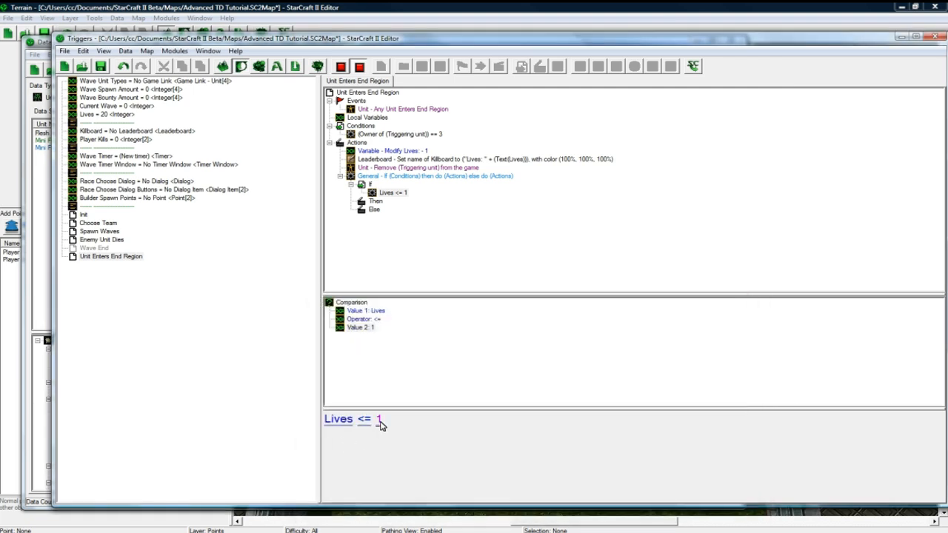
double_click(380, 419)
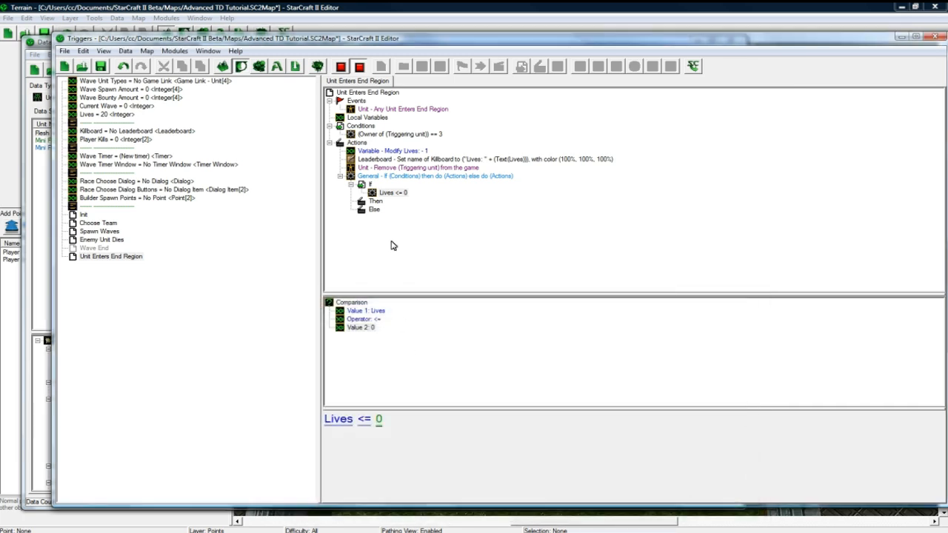
Step: Under Then, add an End Game action with a game-over outcome
right_click(377, 200)
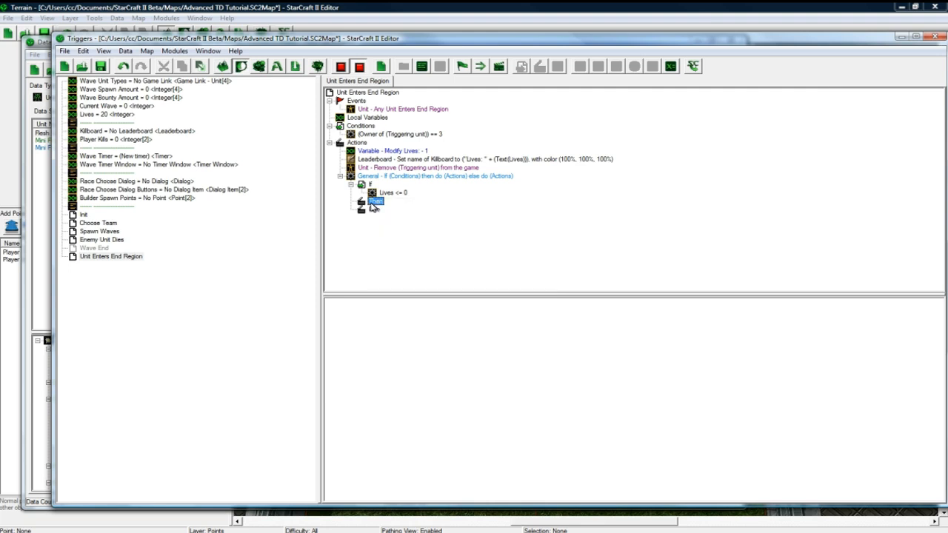
double_click(368, 201)
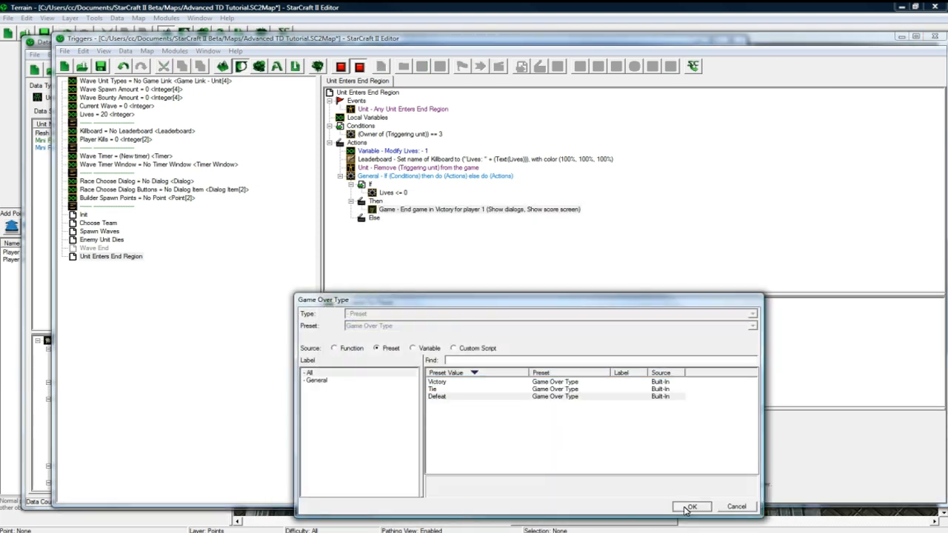
left_click(692, 507)
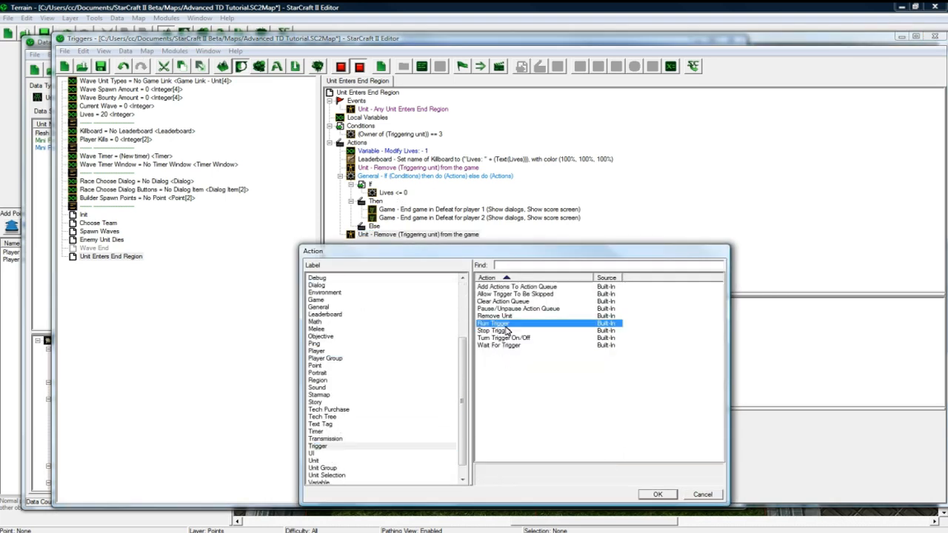
Step: Add a Run Trigger action for Wave End set to wait, then select Wave End
left_click(657, 494)
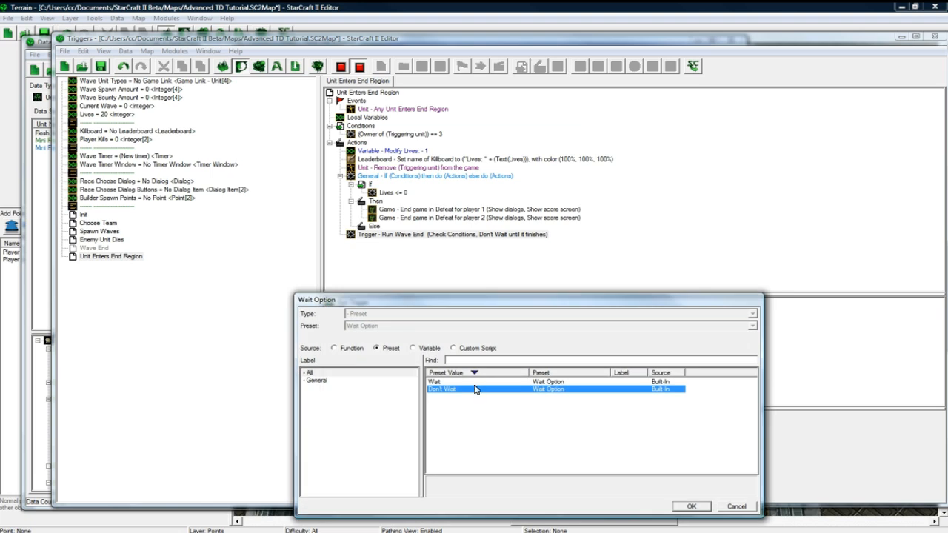
left_click(693, 506)
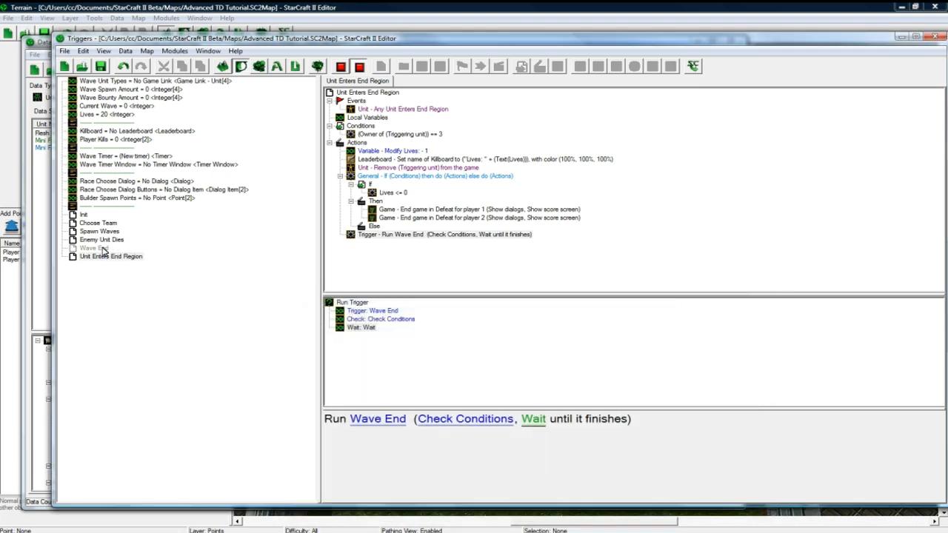
left_click(94, 247)
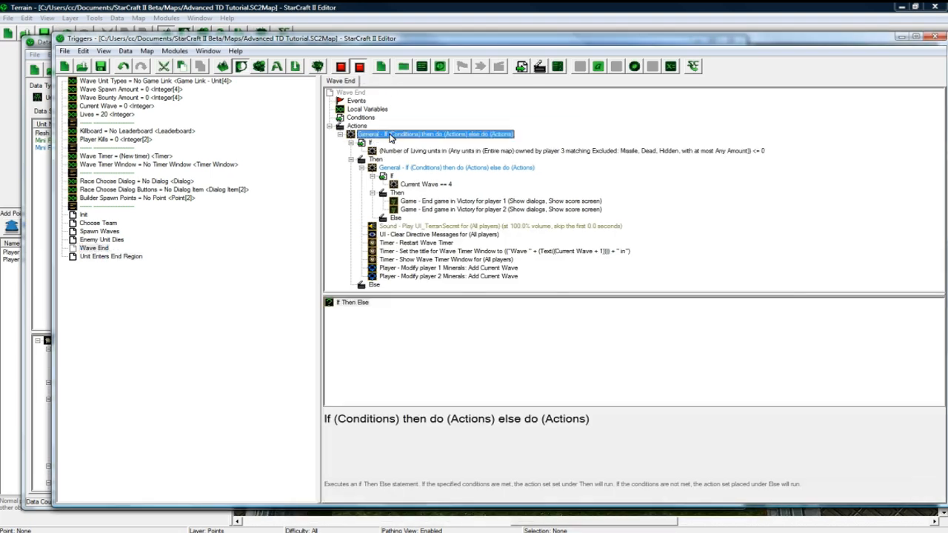
Step: Cycle between Enemy Unit Dies, Unit Enters End Region and Wave End, checking each Run Wave End action
left_click(101, 239)
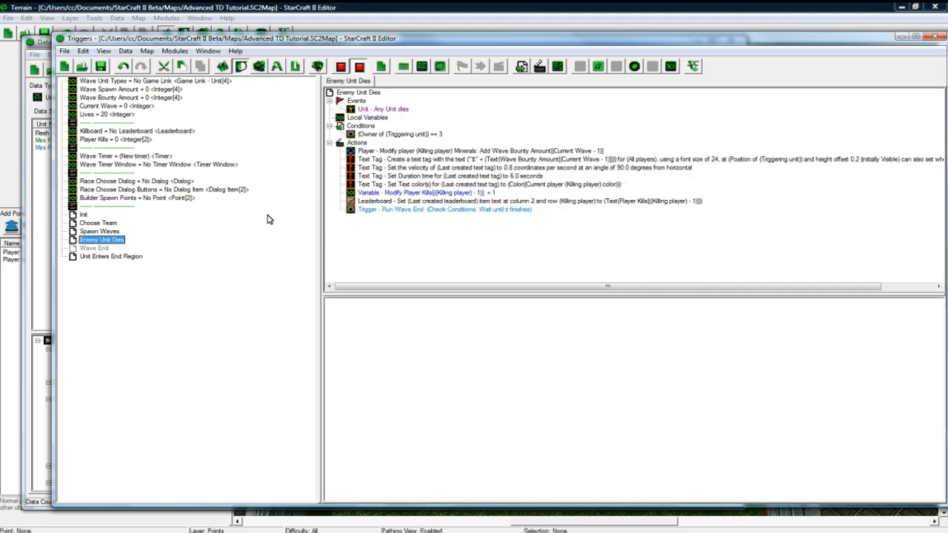
left_click(111, 256)
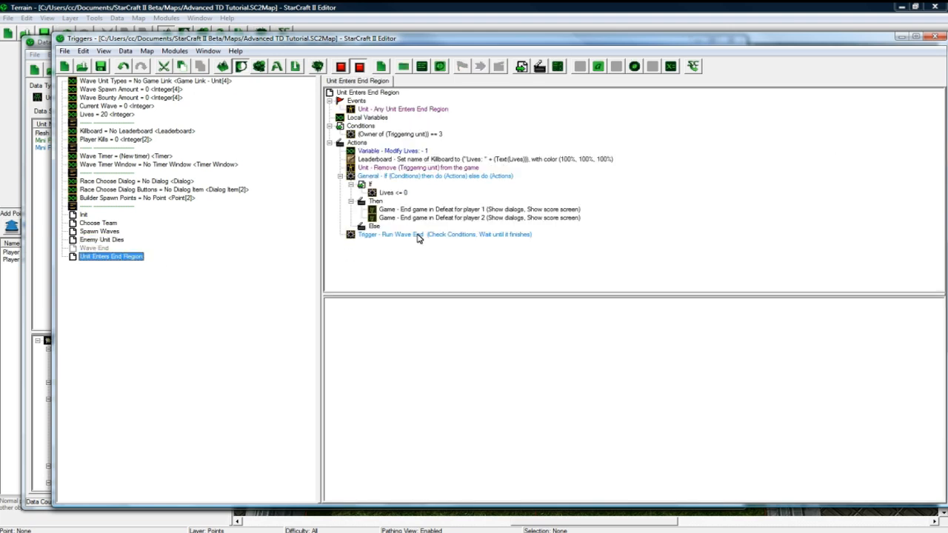
left_click(94, 247)
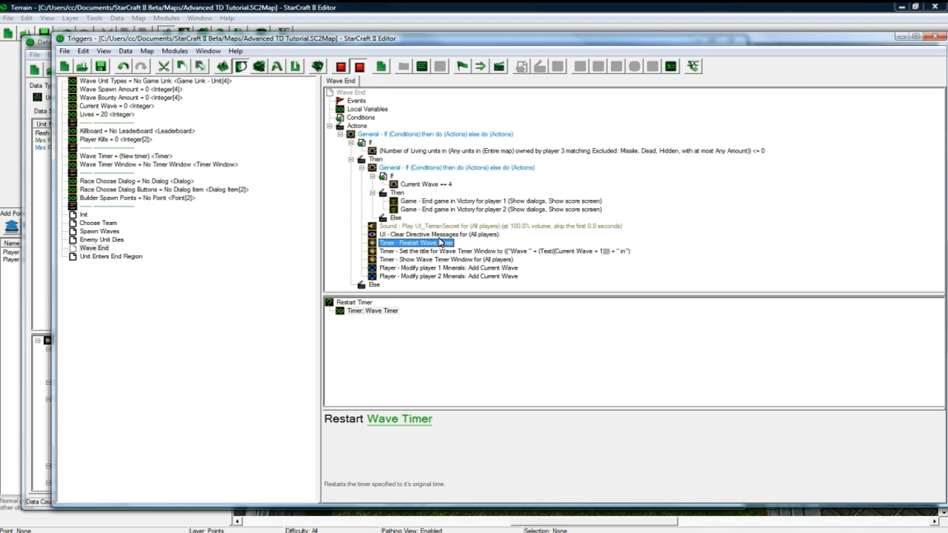
left_click(111, 255)
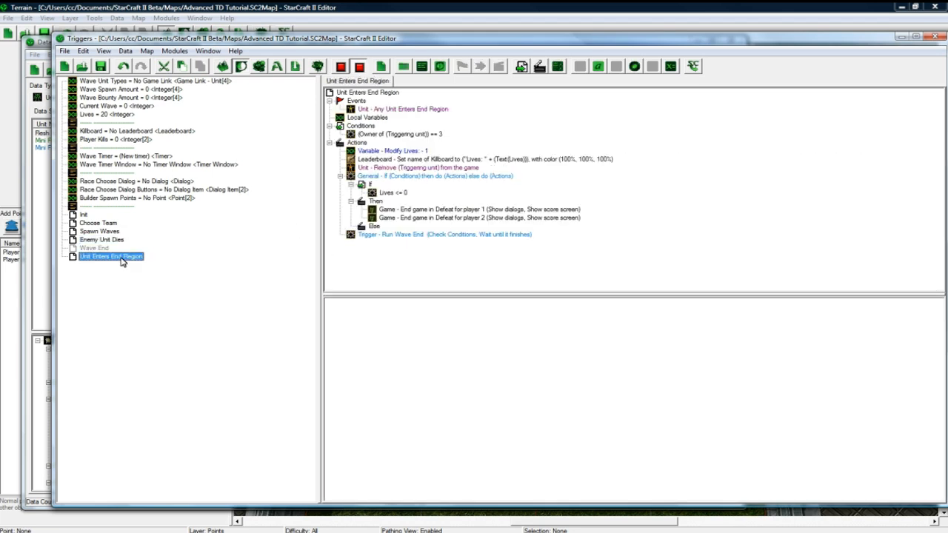
mouse_move(392, 245)
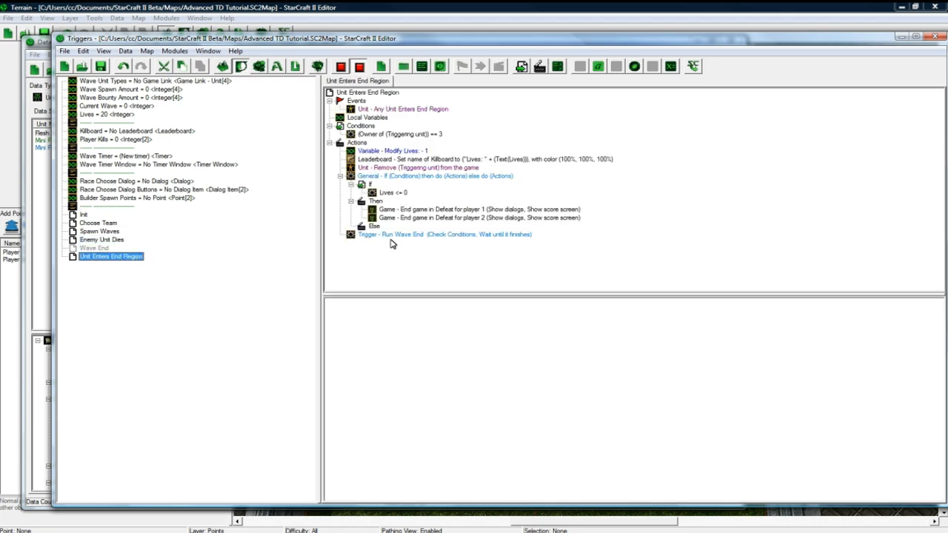
left_click(100, 240)
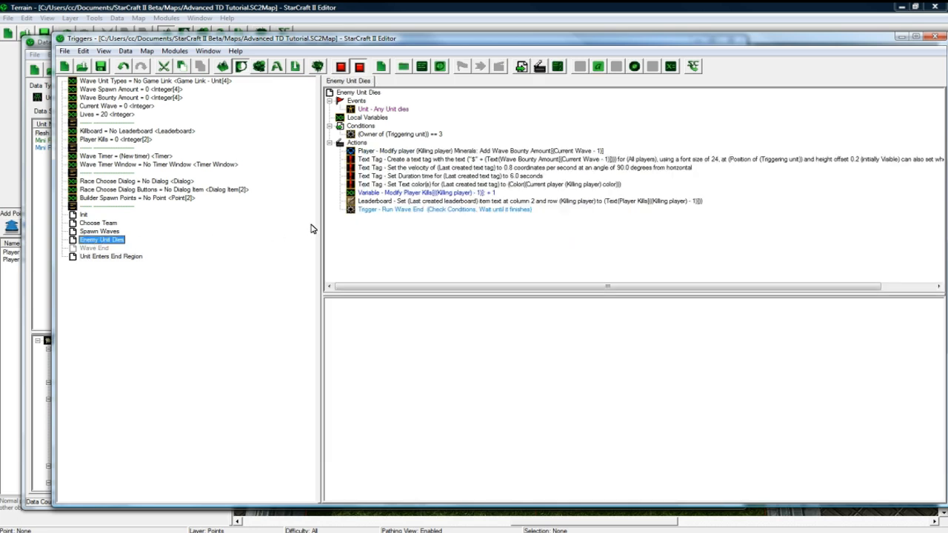
left_click(437, 209)
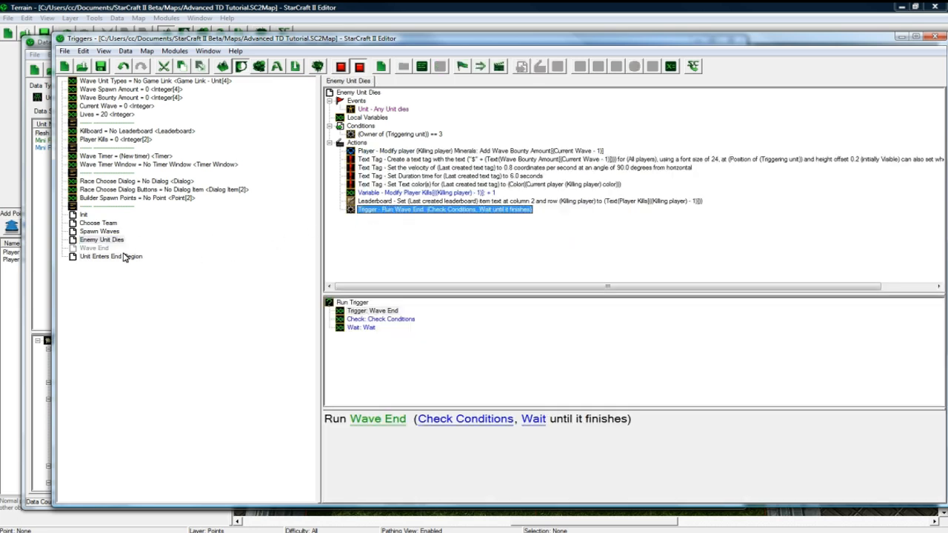
left_click(94, 248)
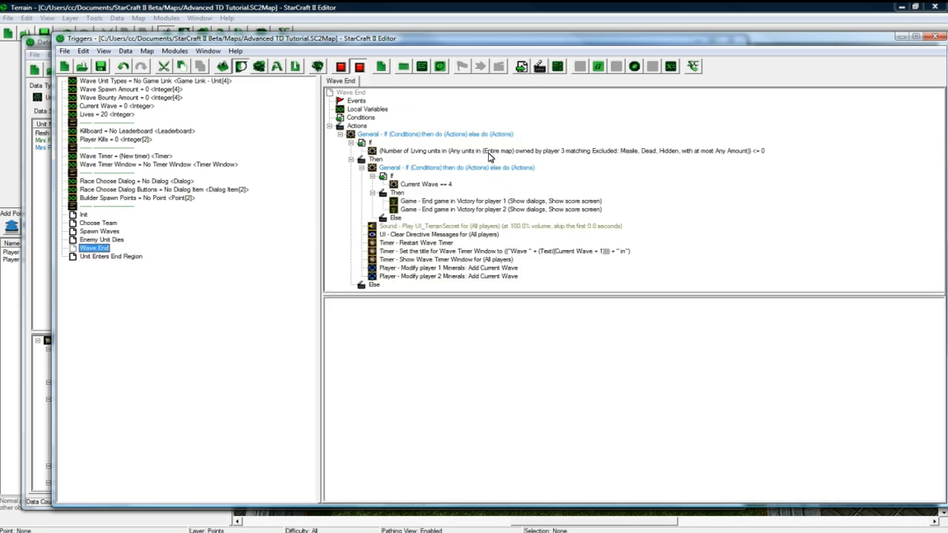
mouse_move(391, 197)
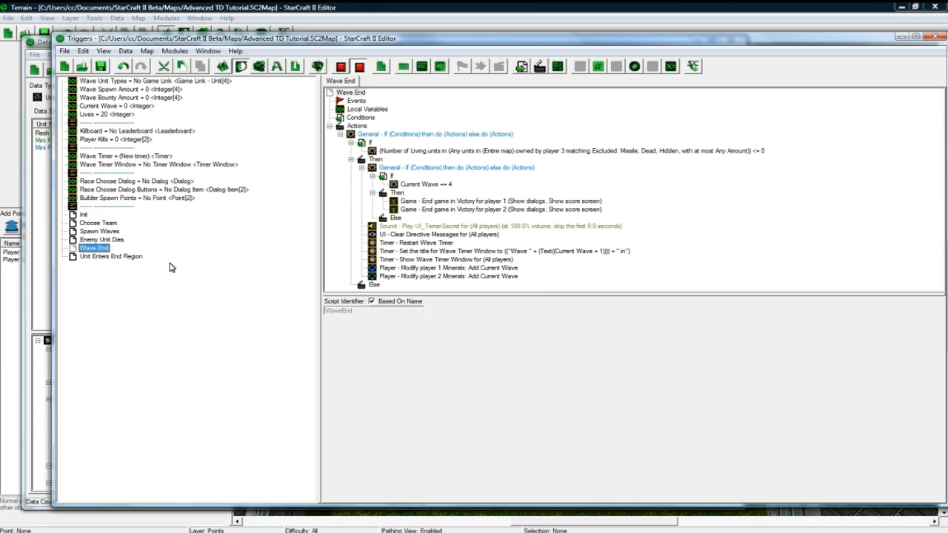
mouse_move(107, 261)
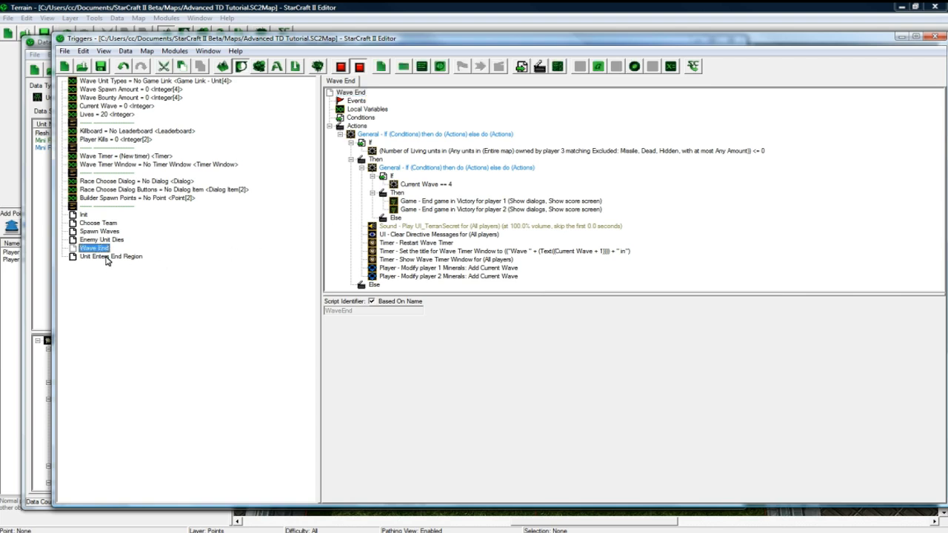
left_click(110, 257)
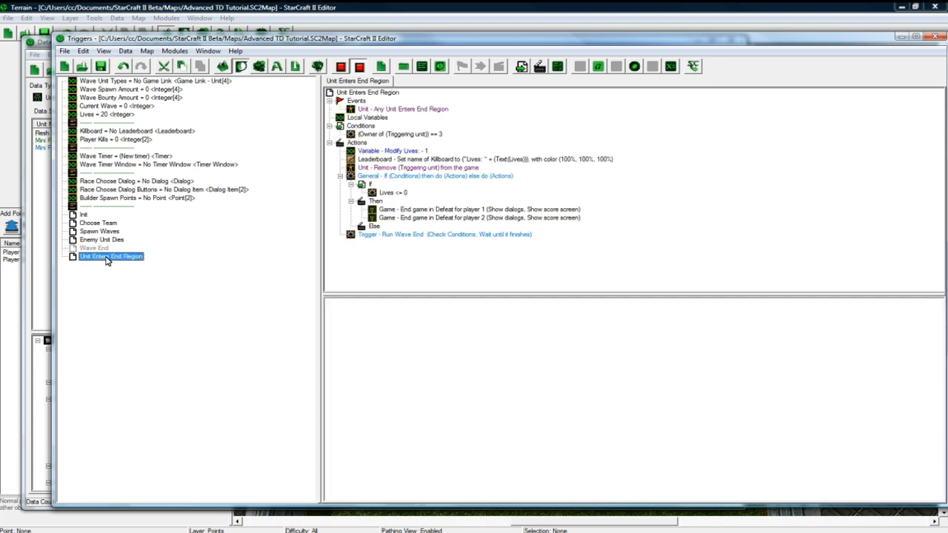
mouse_move(192, 252)
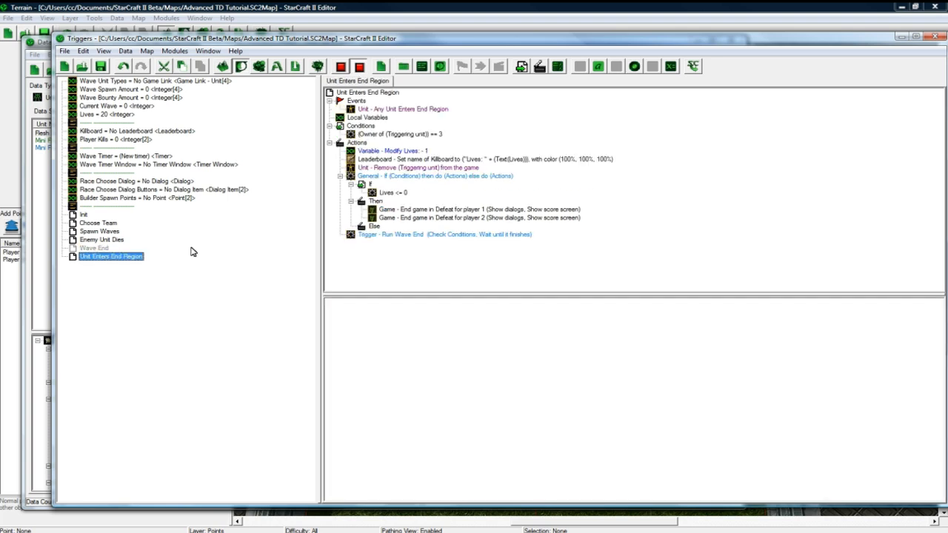
left_click(89, 248)
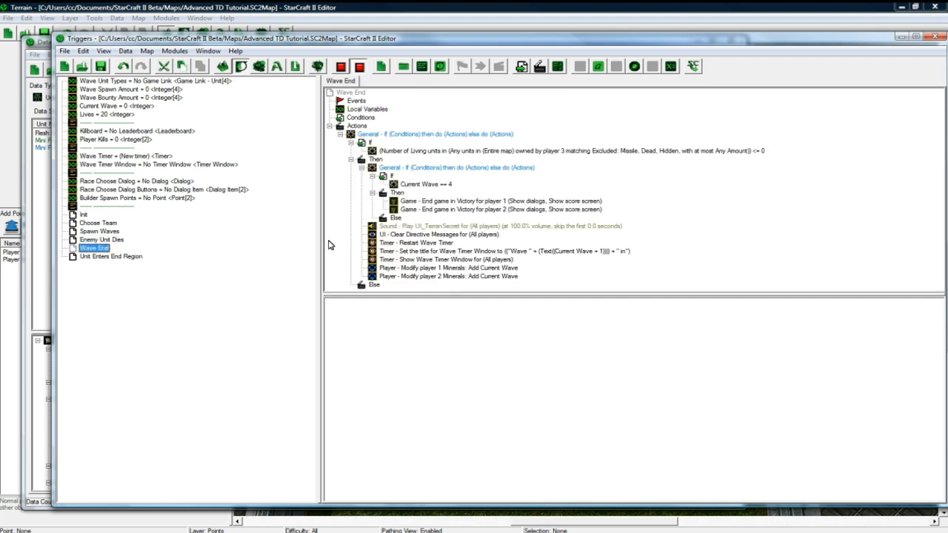
left_click(111, 256)
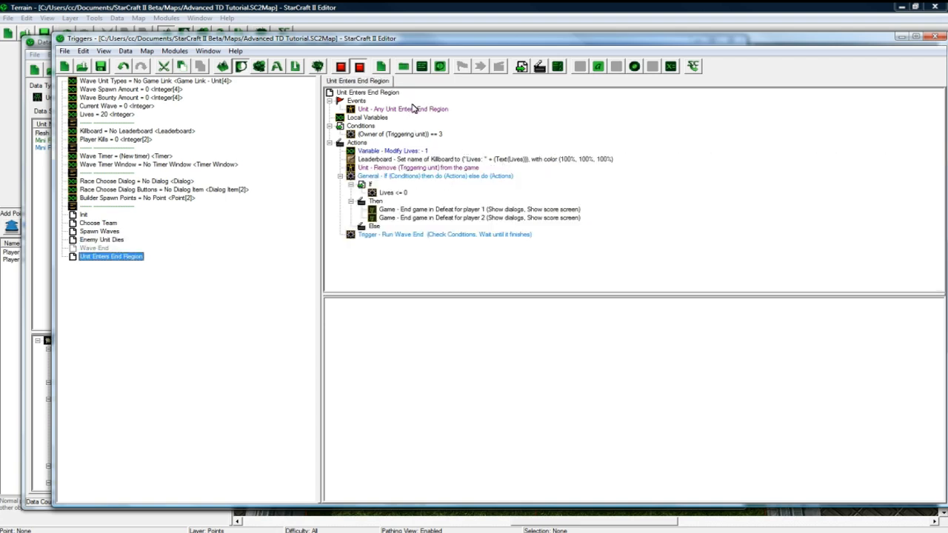
mouse_move(436, 112)
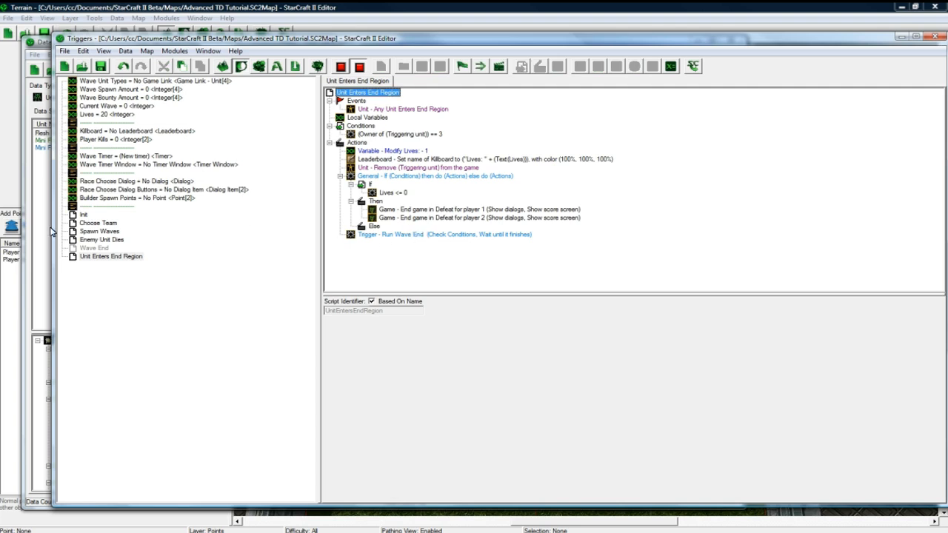
left_click(100, 239)
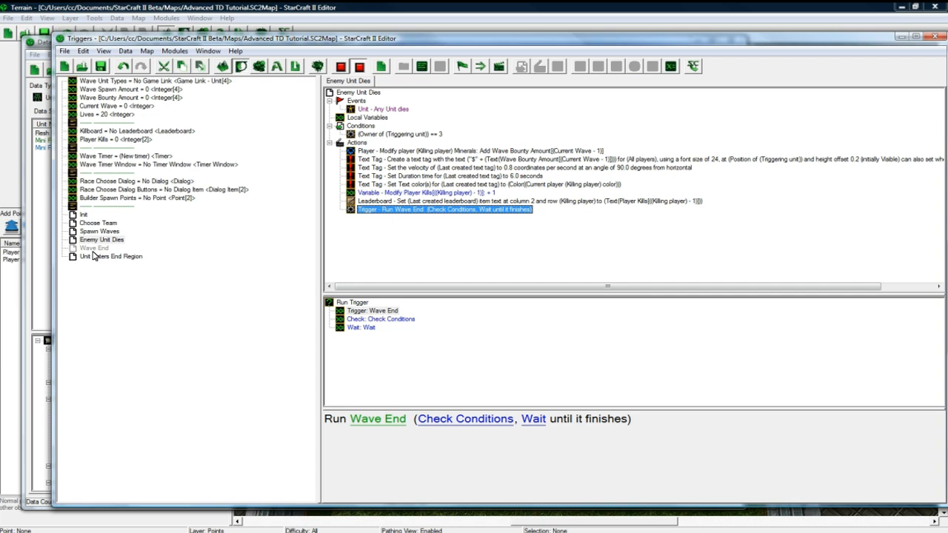
left_click(111, 256)
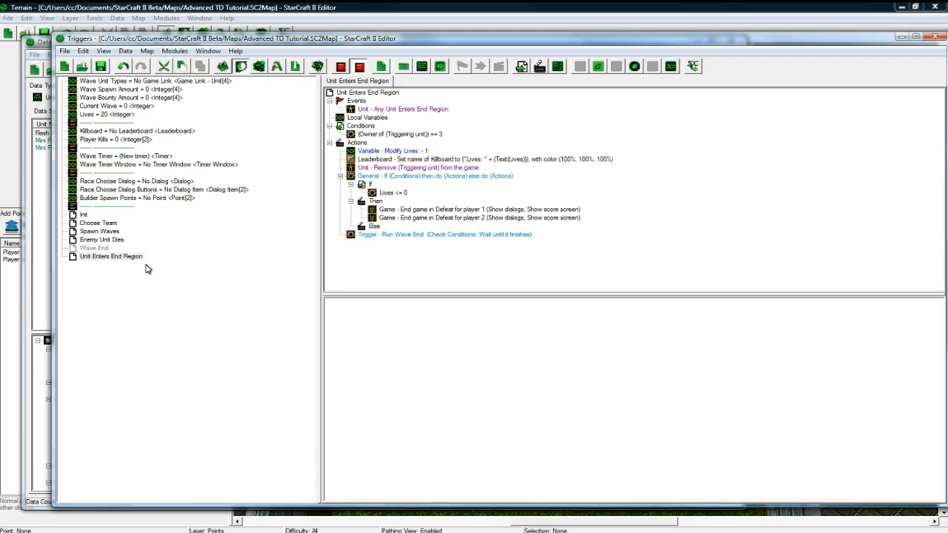
Step: Create trigger 'Sell Tower Money' with a Unit Is Issued Order event for Sell Tower
right_click(111, 256)
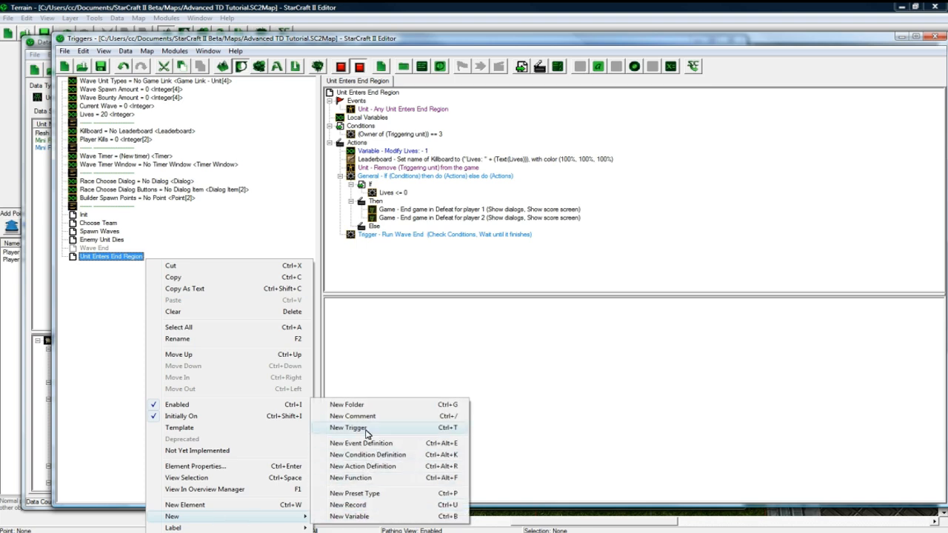
left_click(347, 427)
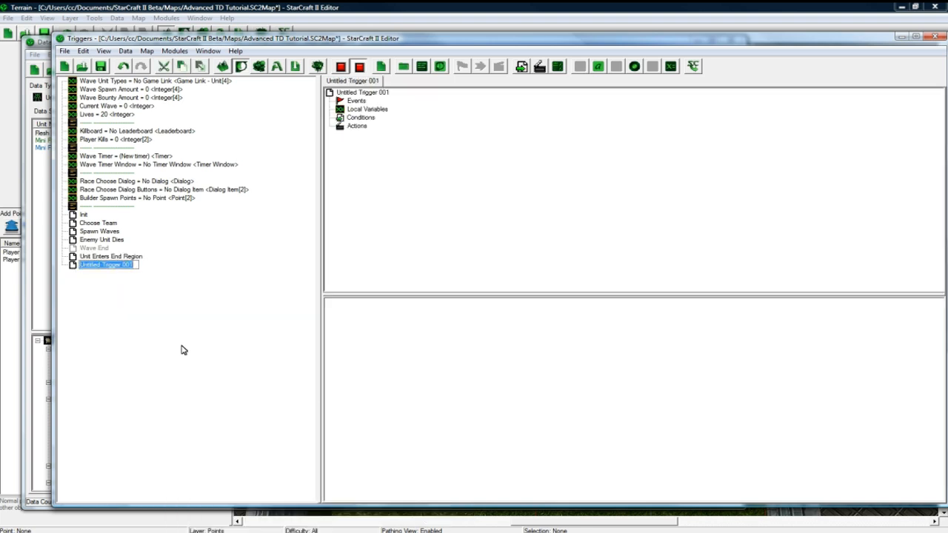
type("Sell Tower Money")
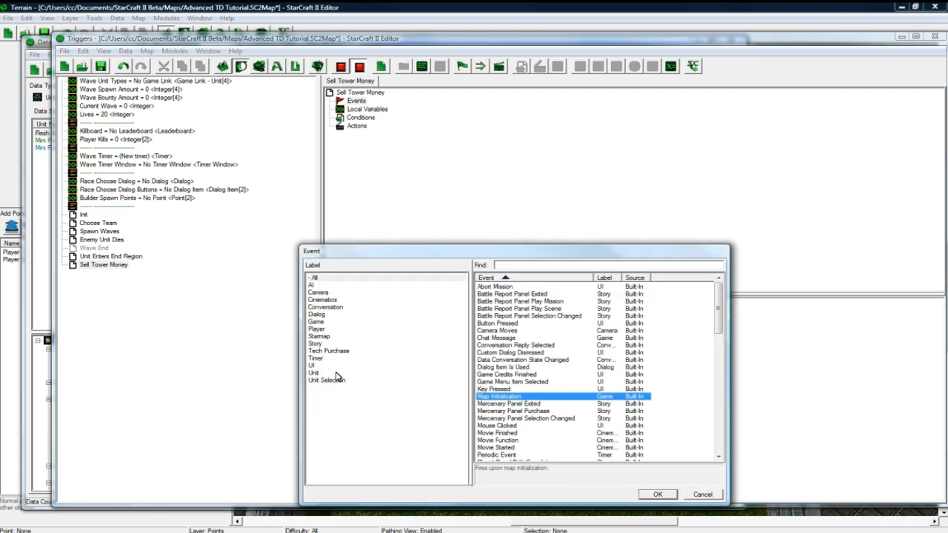
left_click(313, 372)
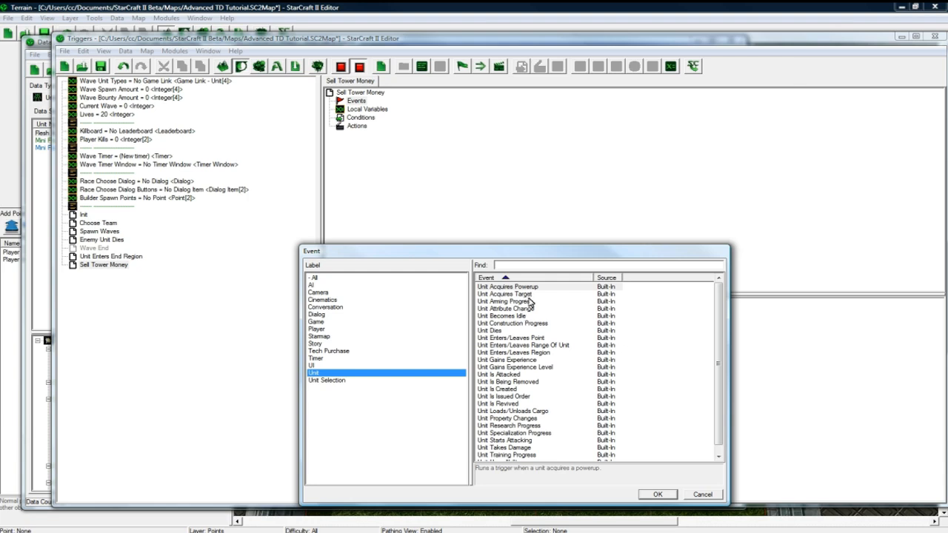
left_click(501, 396)
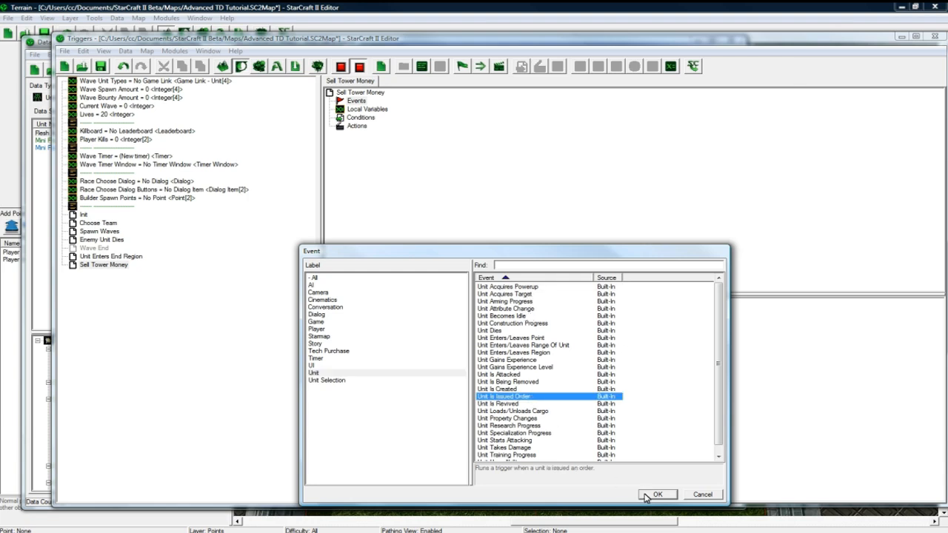
left_click(658, 494)
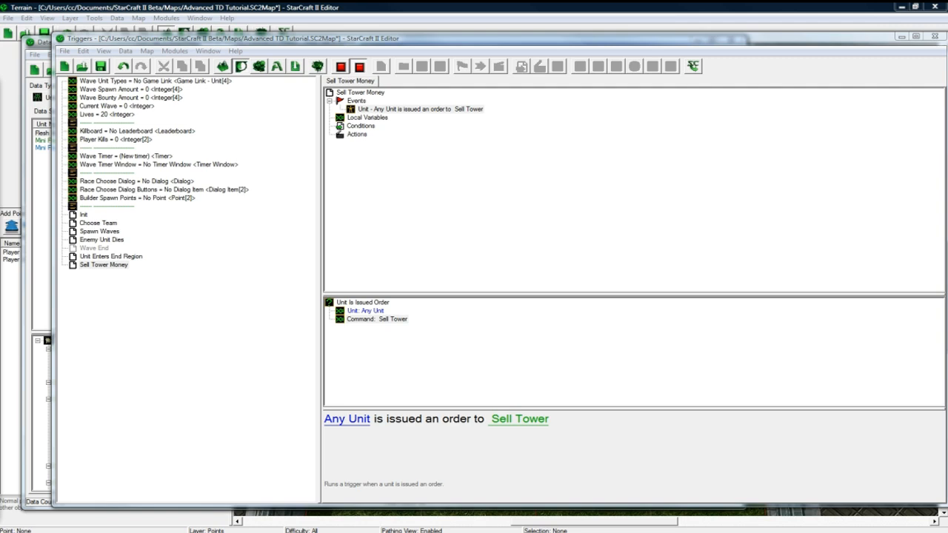
left_click(103, 264)
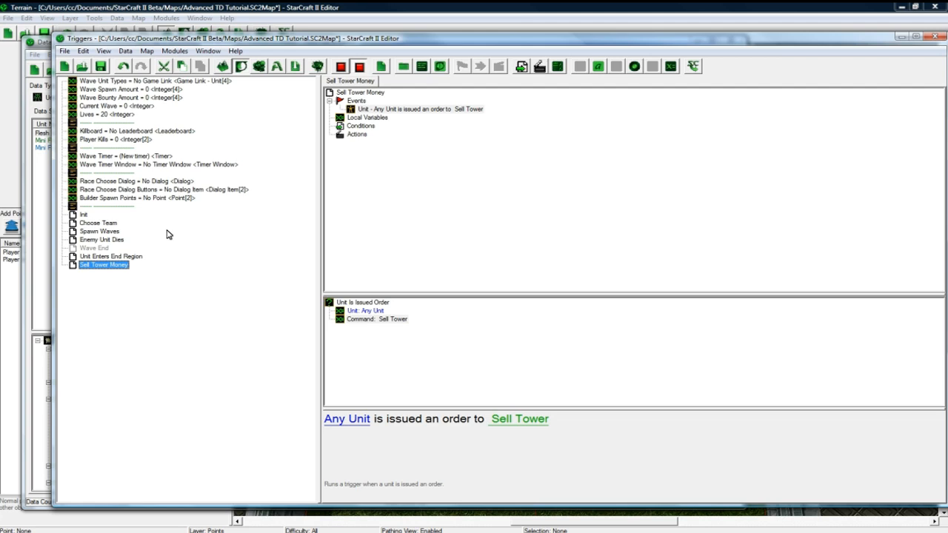
Step: Add a Modify Player Property action to the Sell Tower Money trigger
right_click(352, 134)
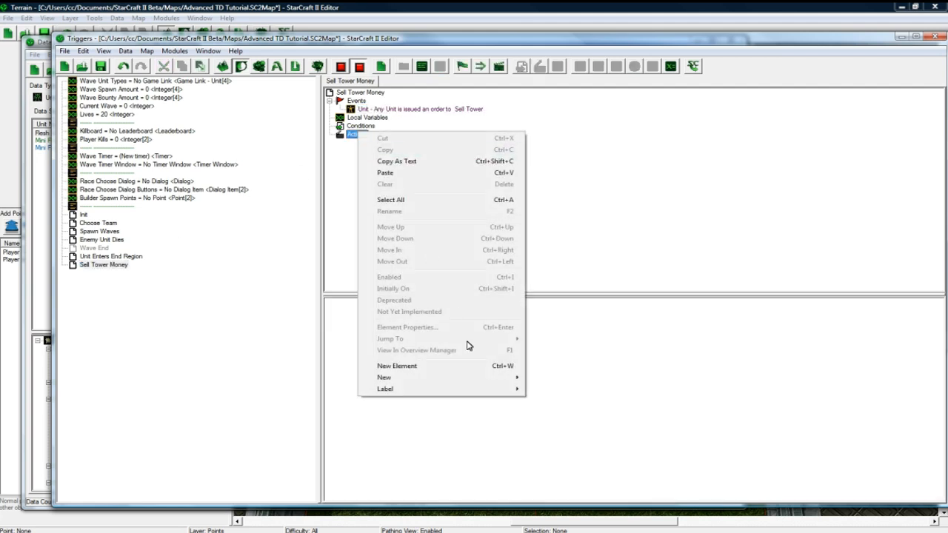
mouse_move(384, 378)
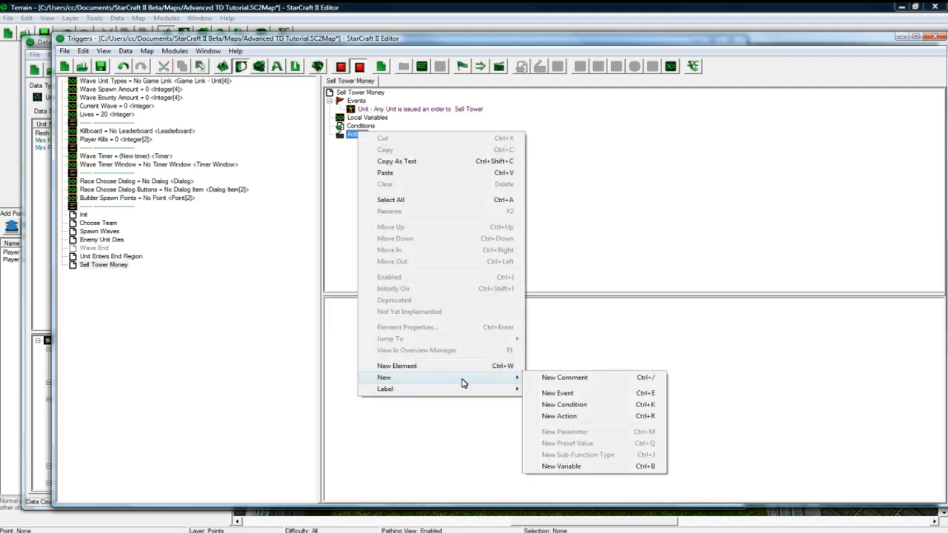
mouse_move(551, 419)
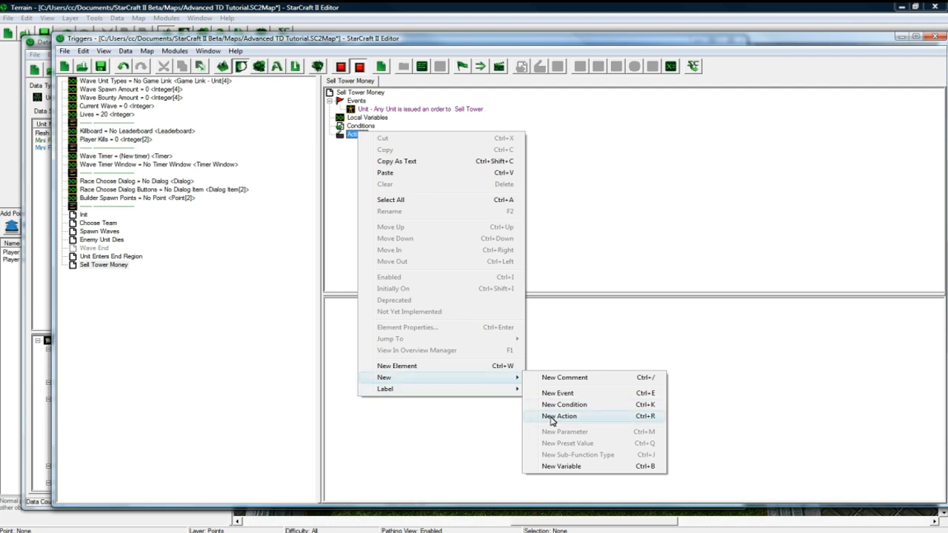
left_click(560, 416)
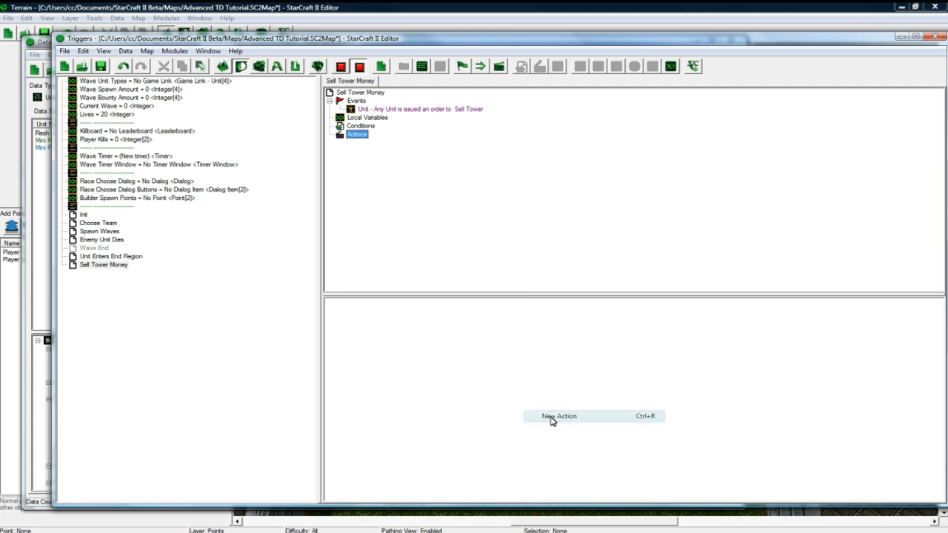
left_click(556, 417)
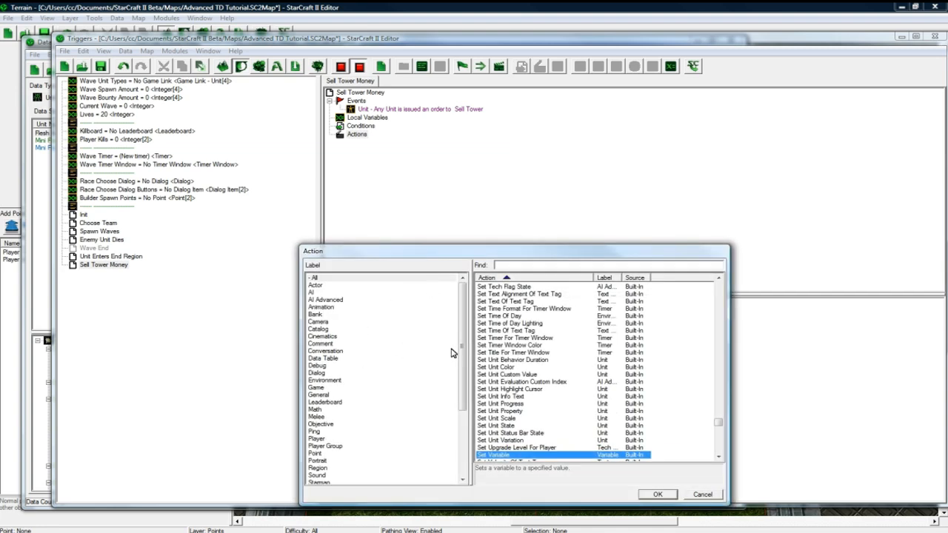
scroll("down", 3)
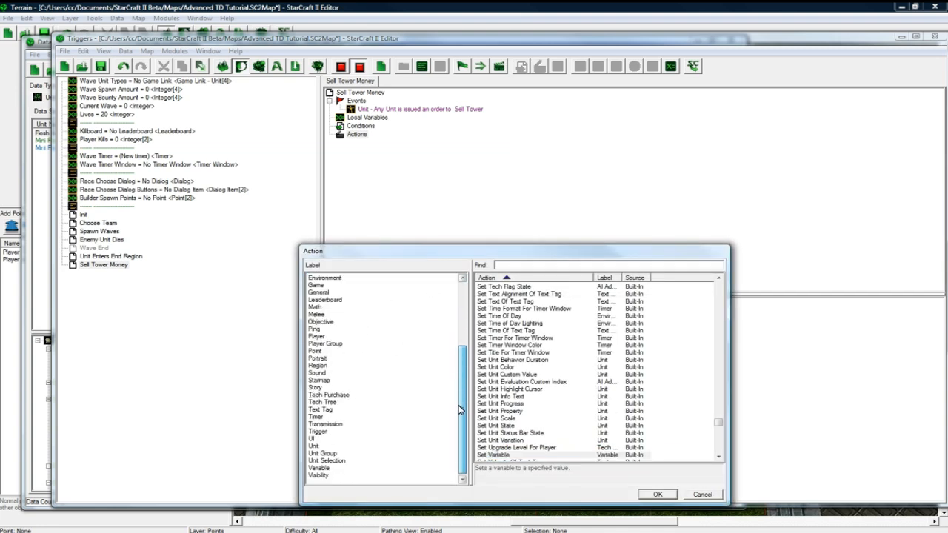
left_click(316, 338)
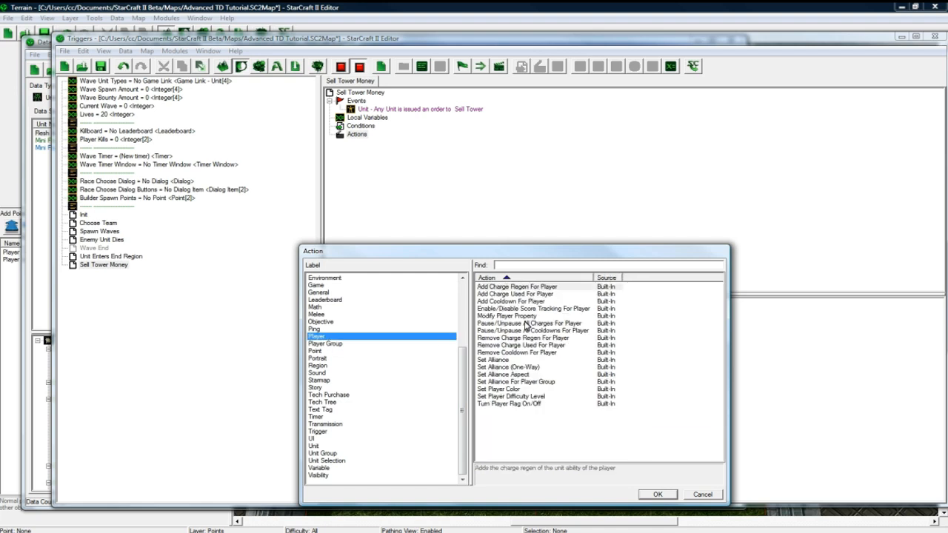
left_click(659, 495)
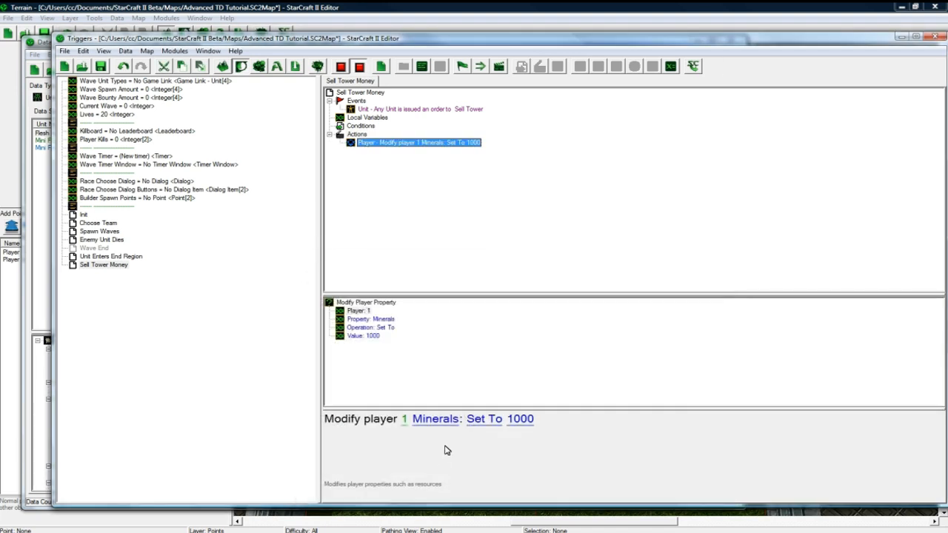
Step: Set the player to Owner Of Unit (Triggering Unit) and the operation to Add
double_click(526, 419)
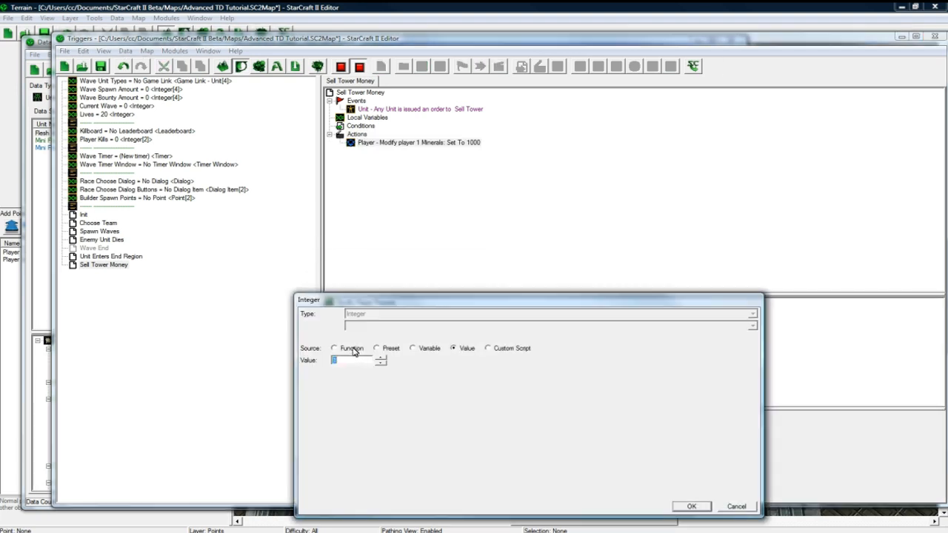
left_click(334, 348)
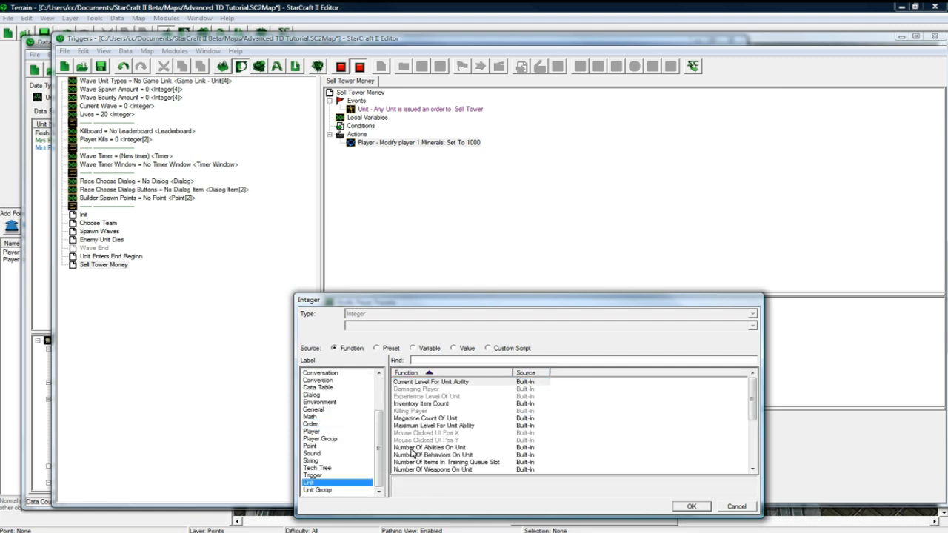
left_click(322, 432)
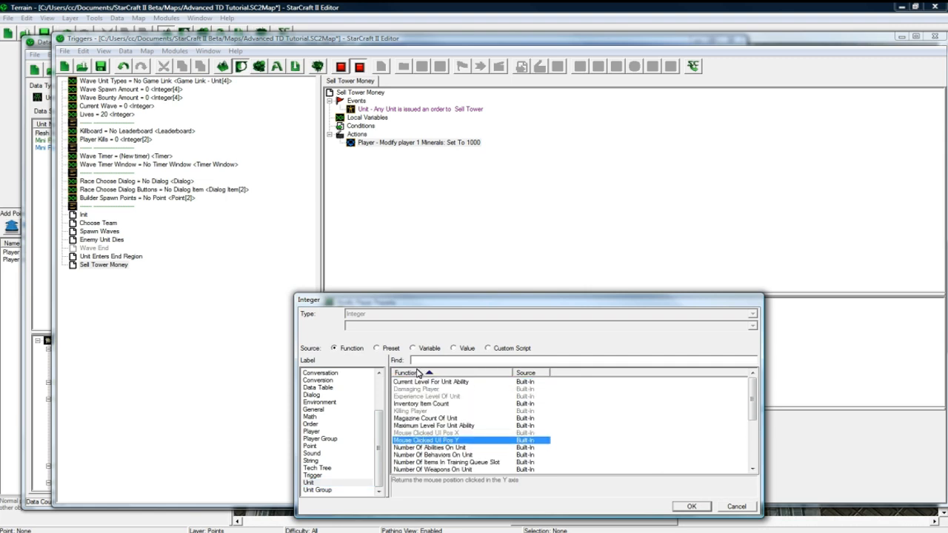
left_click(739, 506)
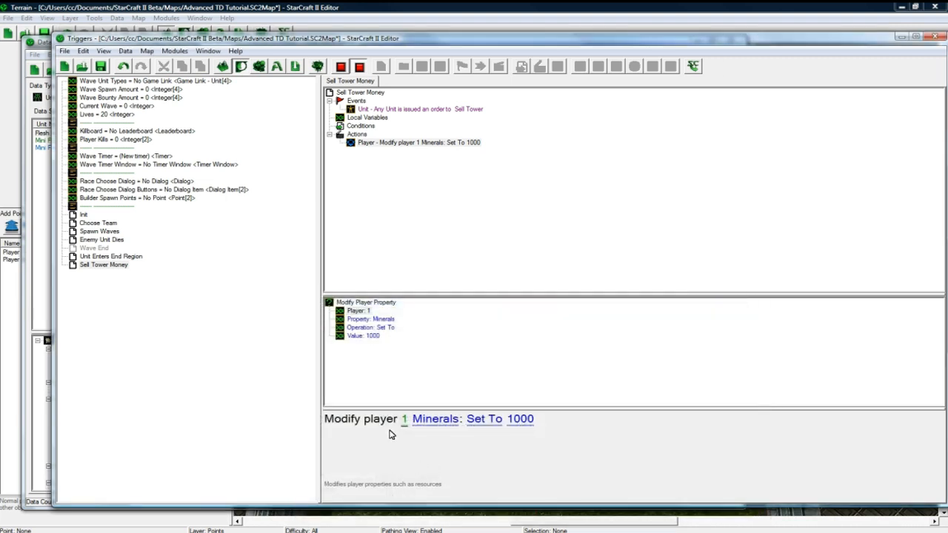
left_click(526, 419)
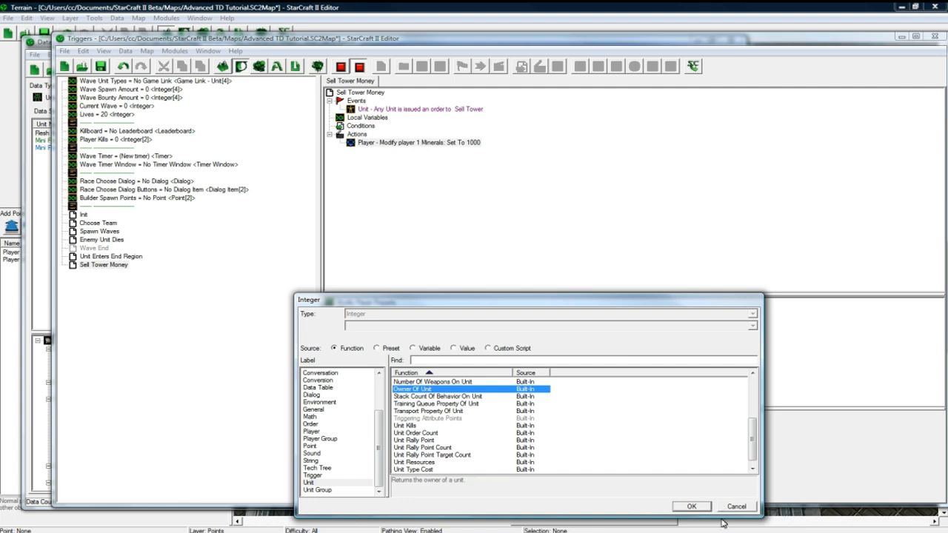
left_click(690, 506)
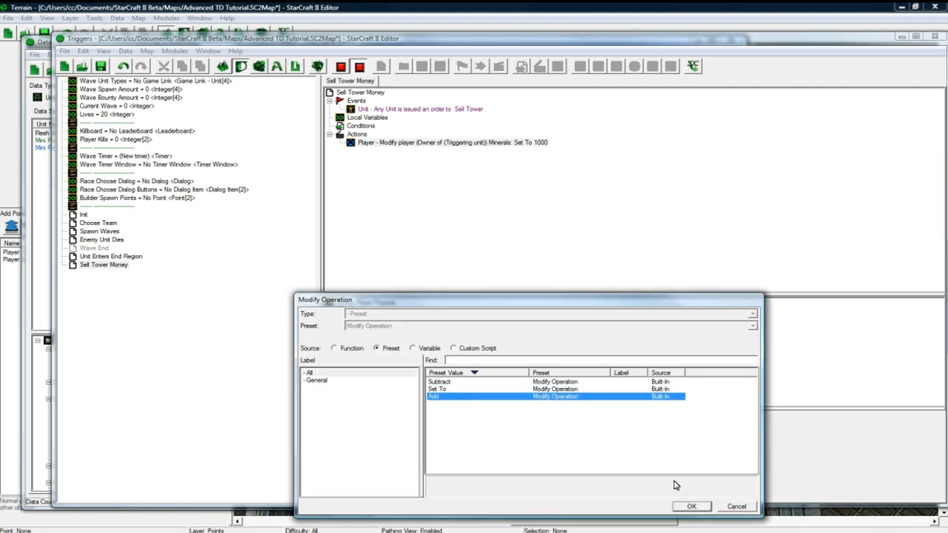
left_click(695, 506)
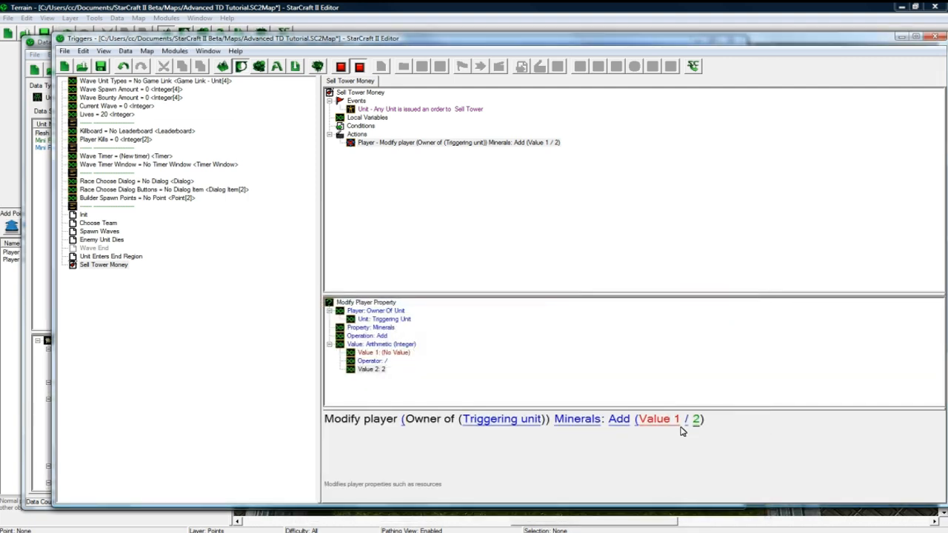
Step: Make the divided value Unit Type Cost of the triggering unit's type, refunding half
double_click(660, 419)
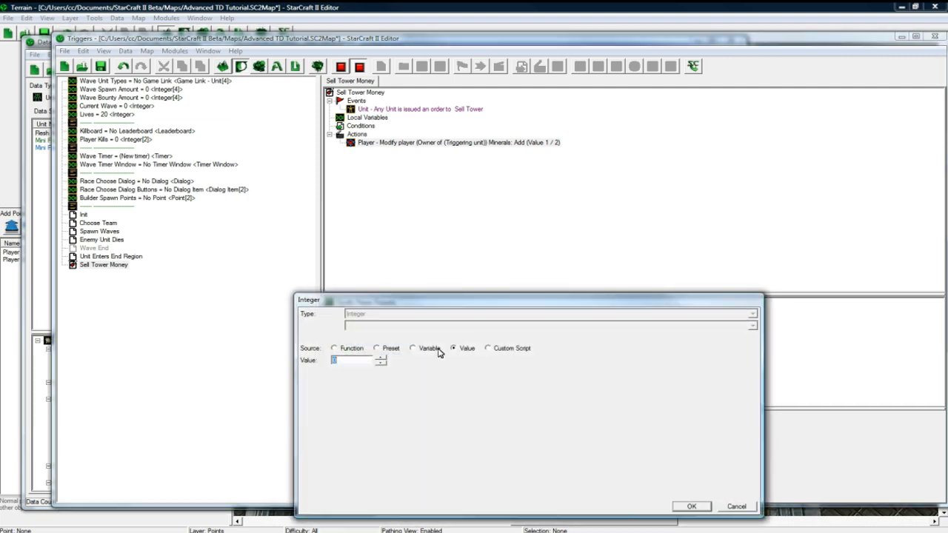
left_click(334, 348)
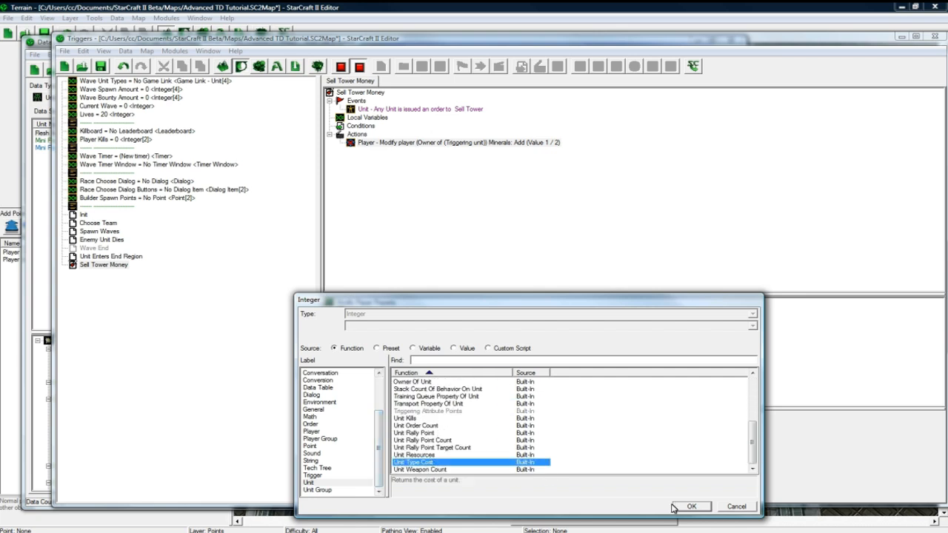
left_click(693, 506)
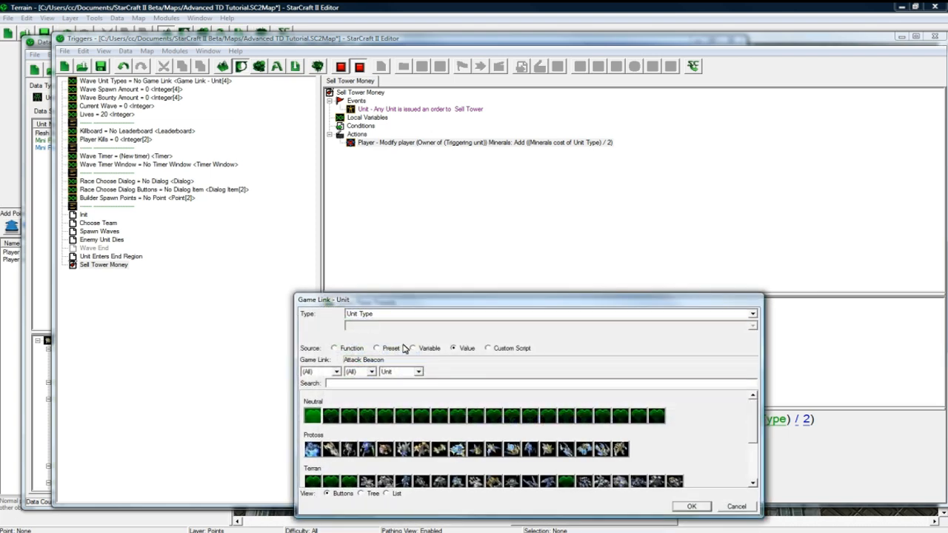
left_click(333, 348)
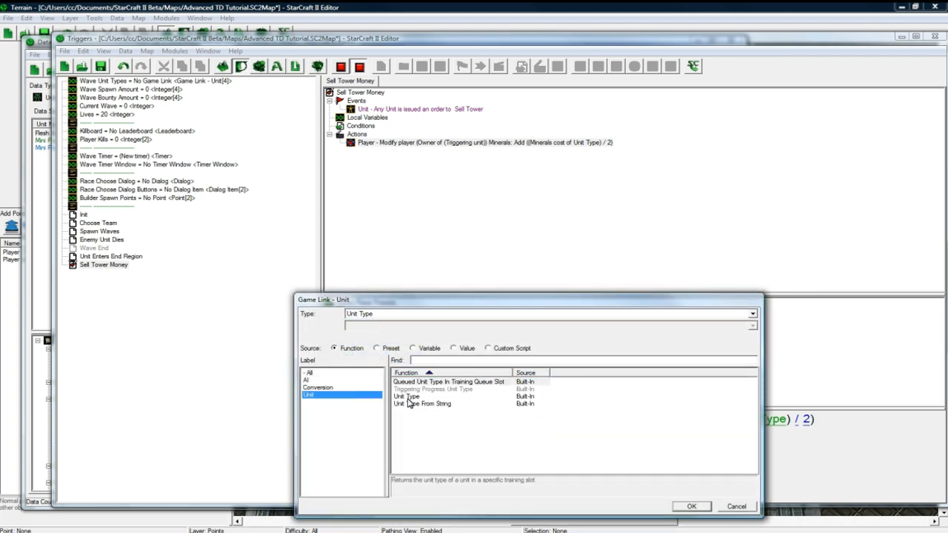
left_click(694, 506)
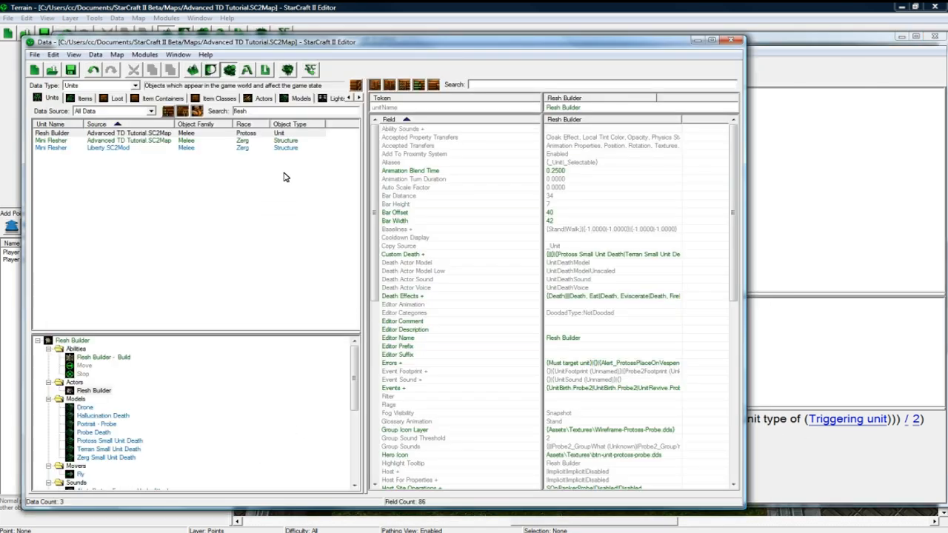
Step: Browse Mini Flesher's unit data fields, then reselect the Modify Player Property action
left_click(52, 140)
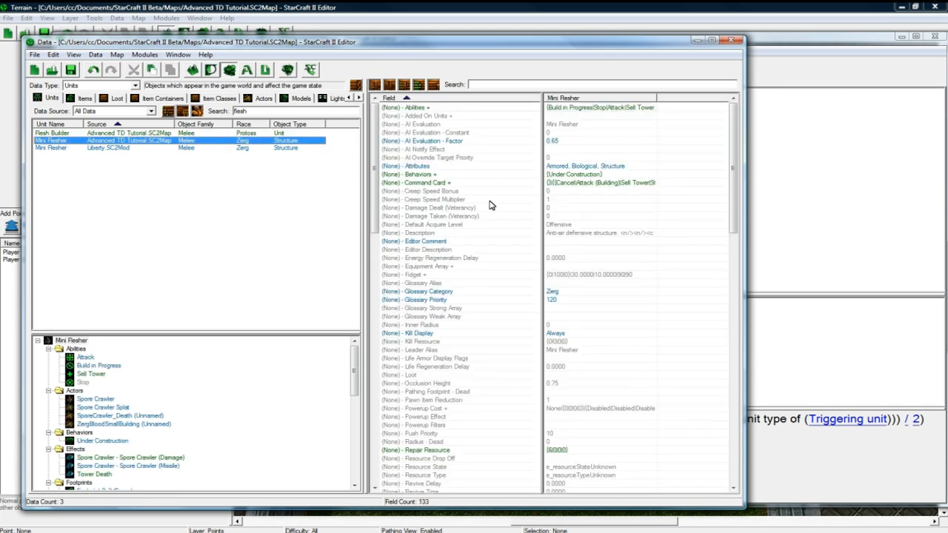
scroll("down", 3)
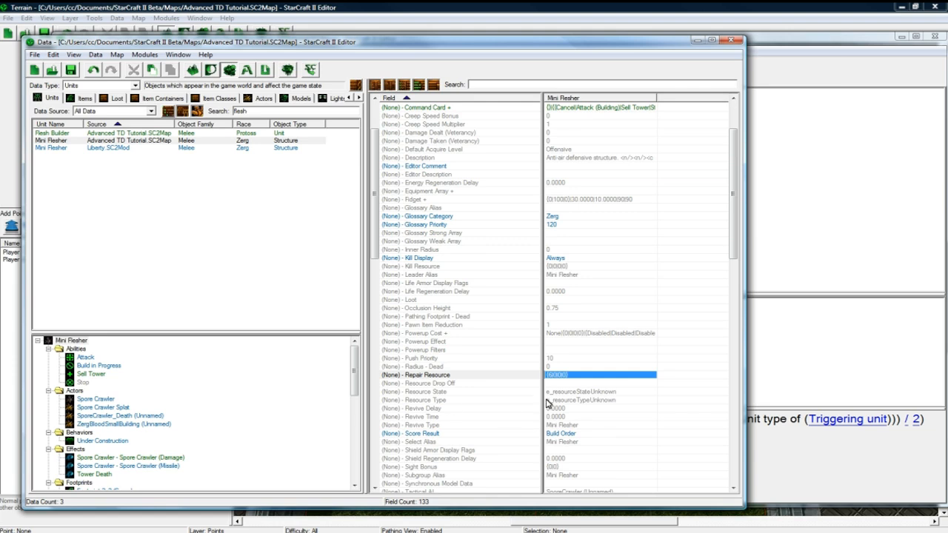
mouse_move(559, 382)
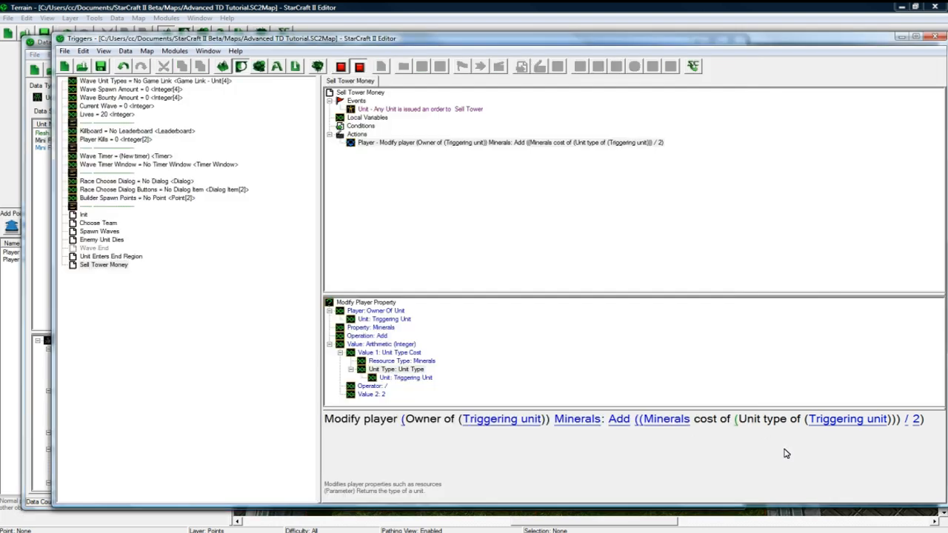
left_click(503, 142)
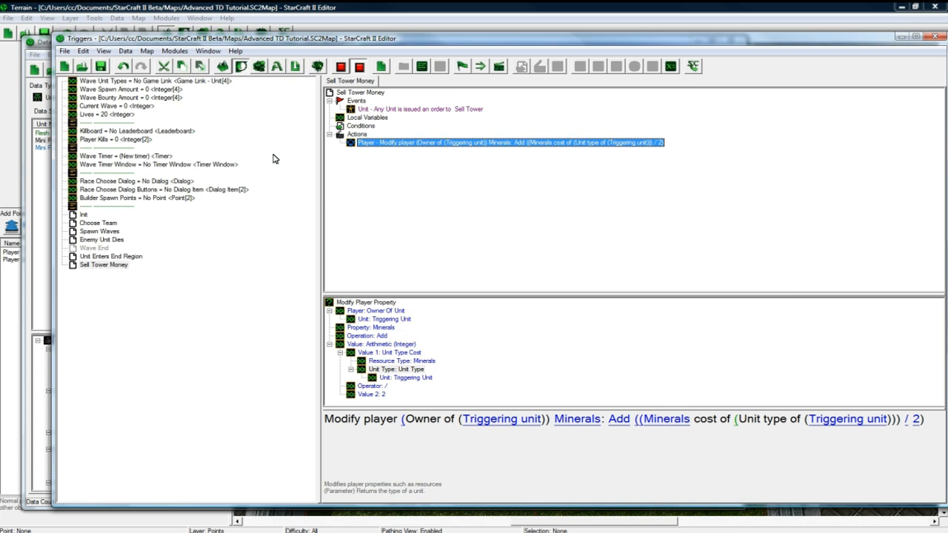
mouse_move(652, 119)
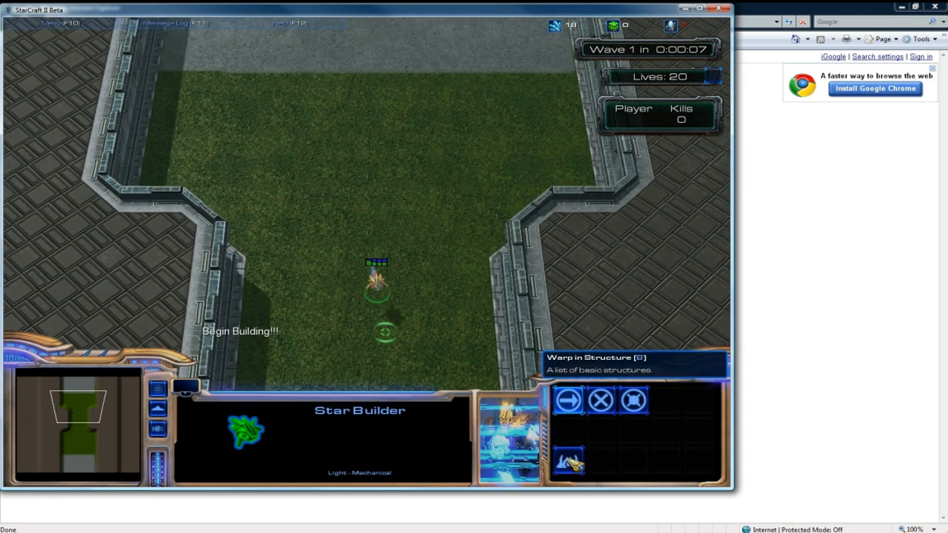
Step: Play a test as Star team until defeat, restart as Flesh team, and build a Mini Flesher
left_click(568, 465)
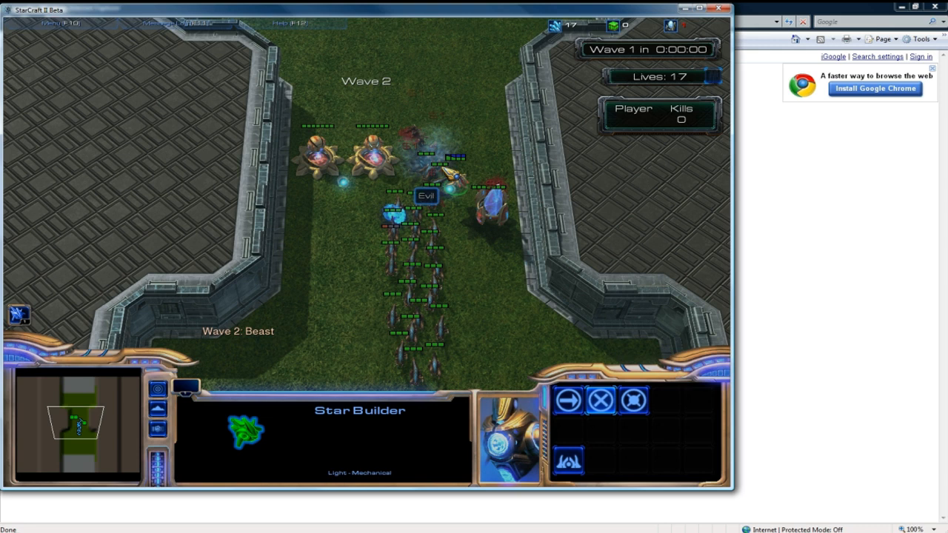
left_click(570, 467)
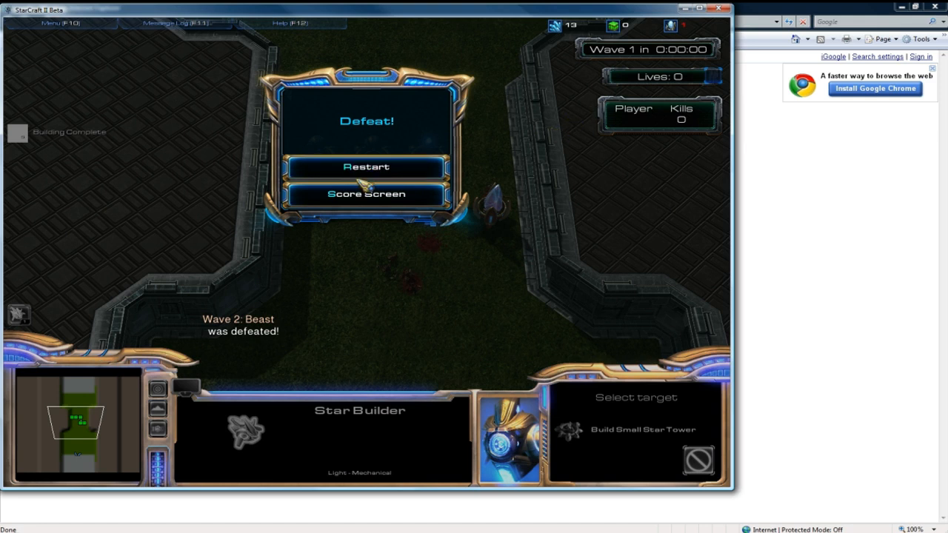
left_click(366, 166)
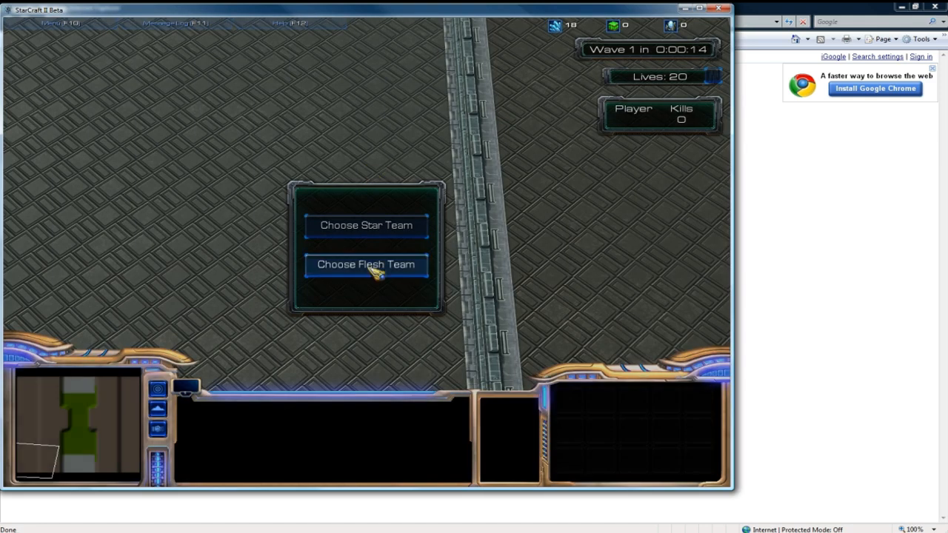
left_click(367, 264)
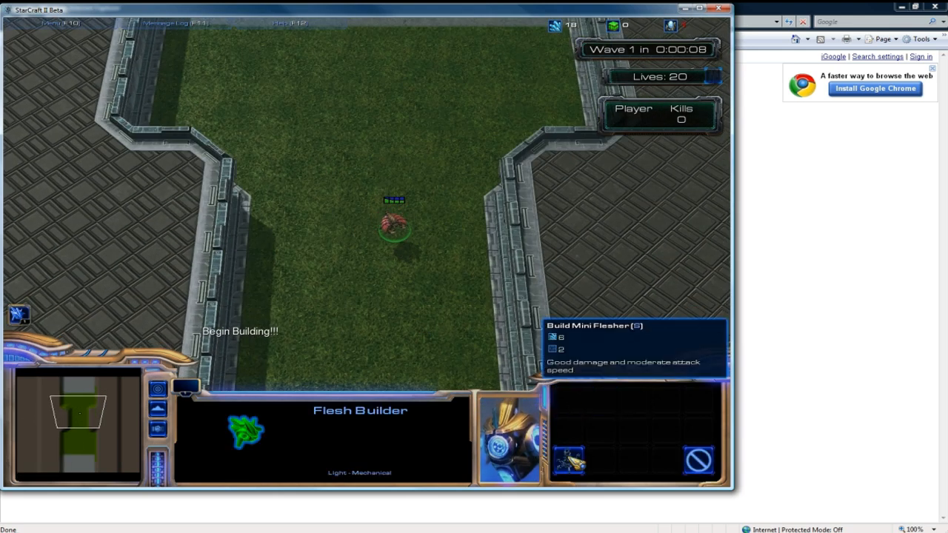
left_click(573, 462)
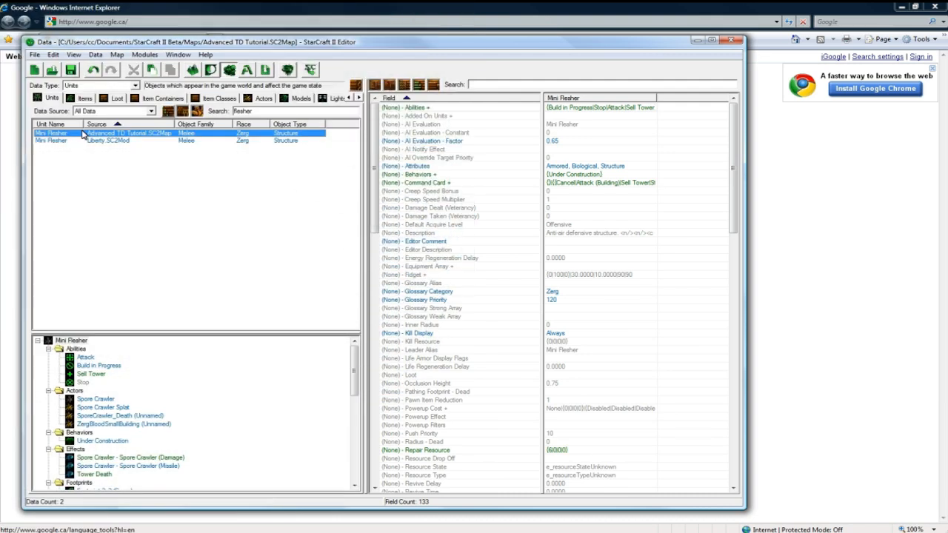
Step: Set Mini Flesher's pathing footprint to Footprint 2x2 (Contour) and launch a map test
scroll("down", 3)
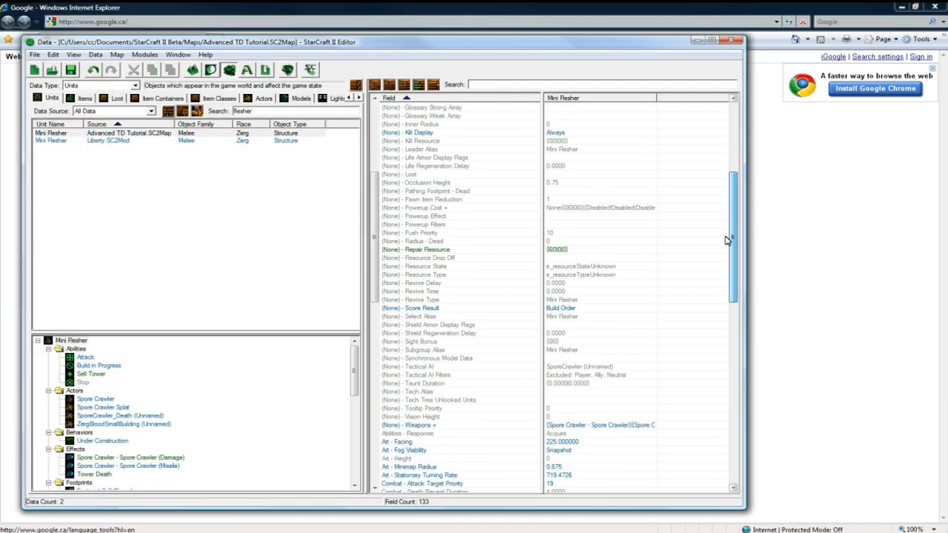
scroll("down", 3)
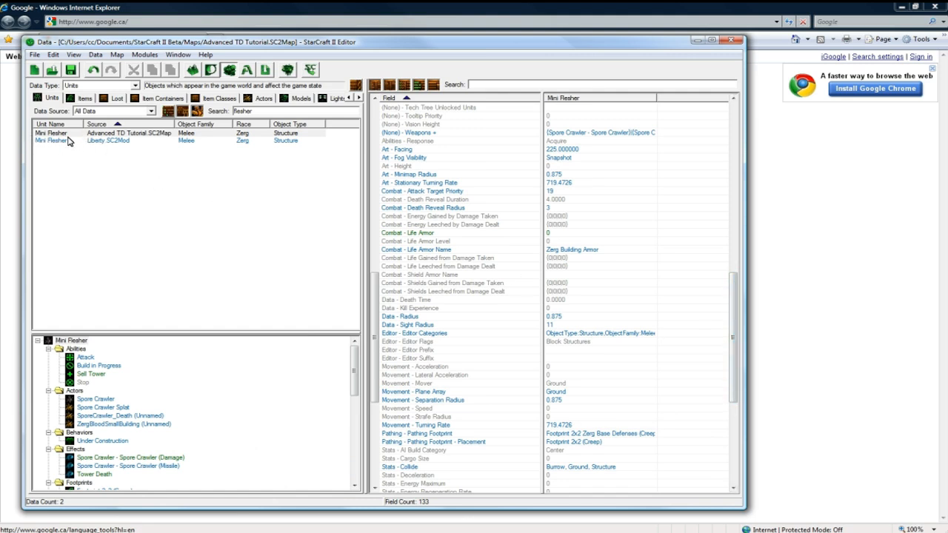
double_click(596, 441)
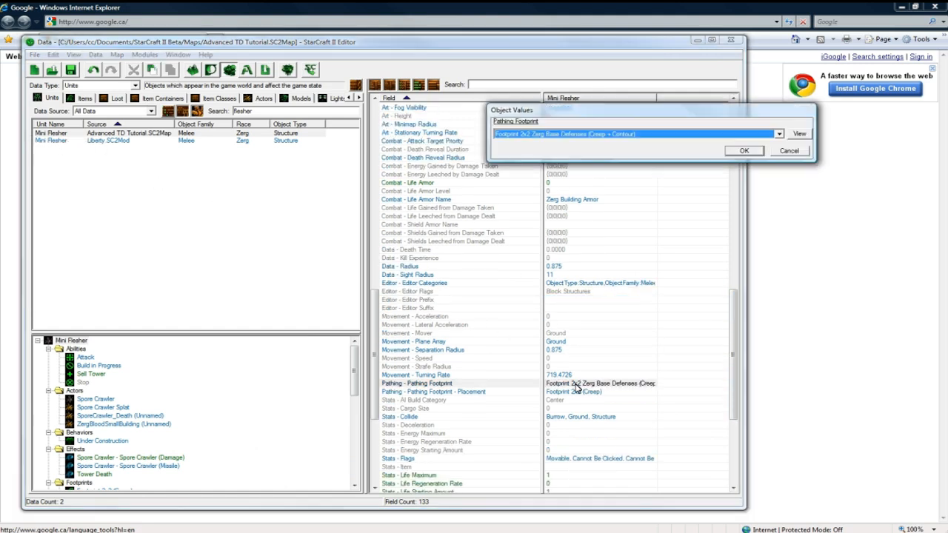
left_click(778, 134)
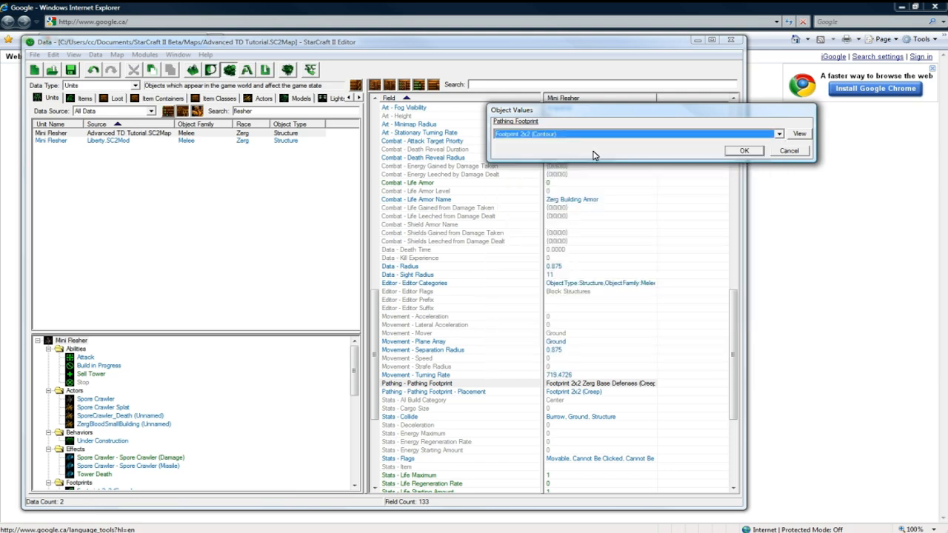
left_click(434, 392)
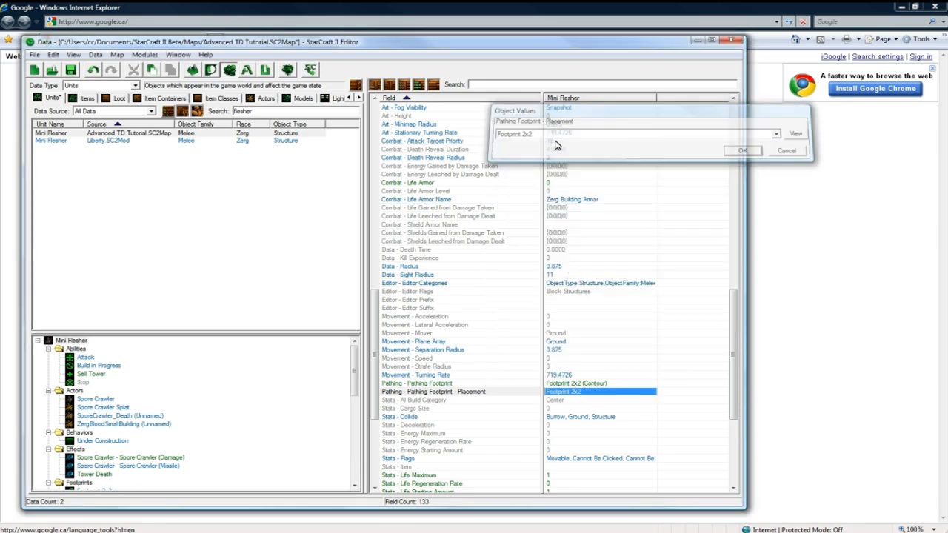
left_click(331, 69)
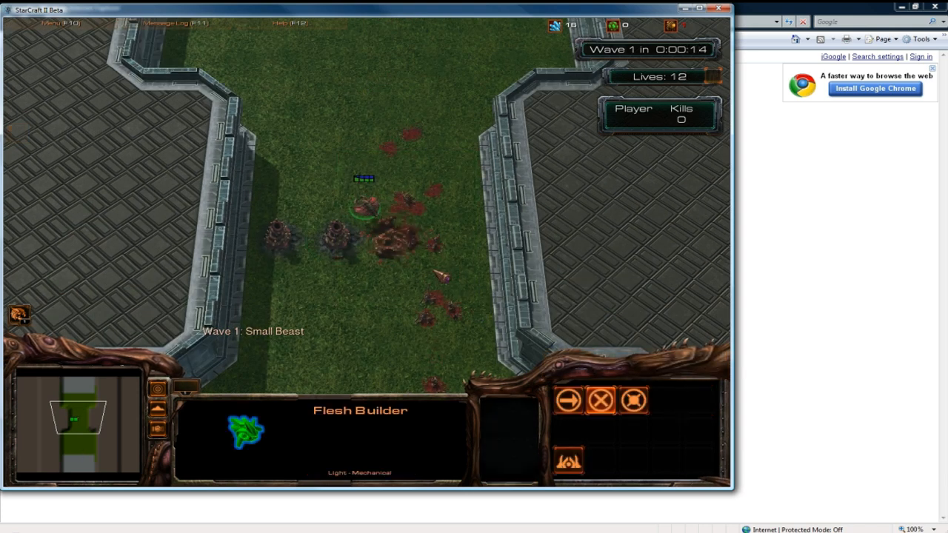
Step: Build a Mini Flesher tower as the Flesh team during wave 1
left_click(567, 400)
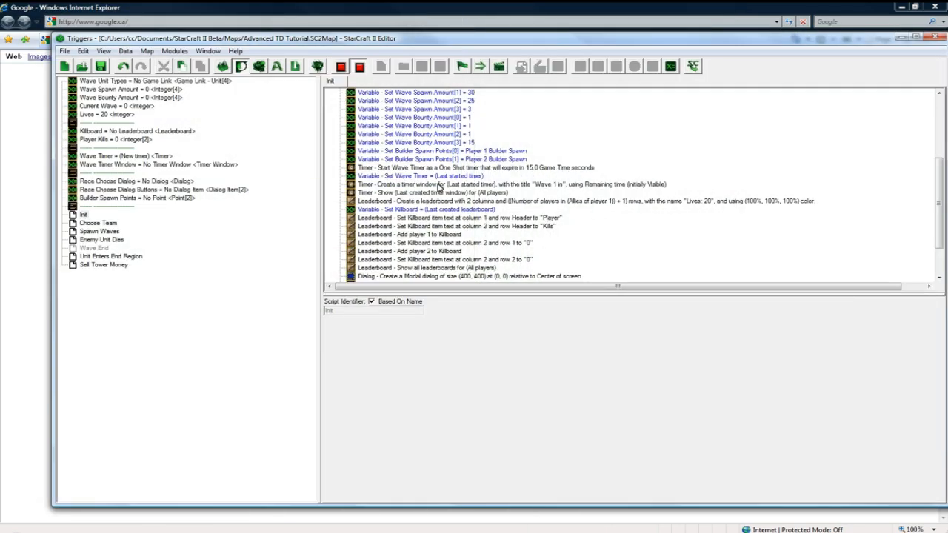
Step: Set Wave Timer Window to Last Created Timer Window, then review Create Timer Window
left_click(420, 193)
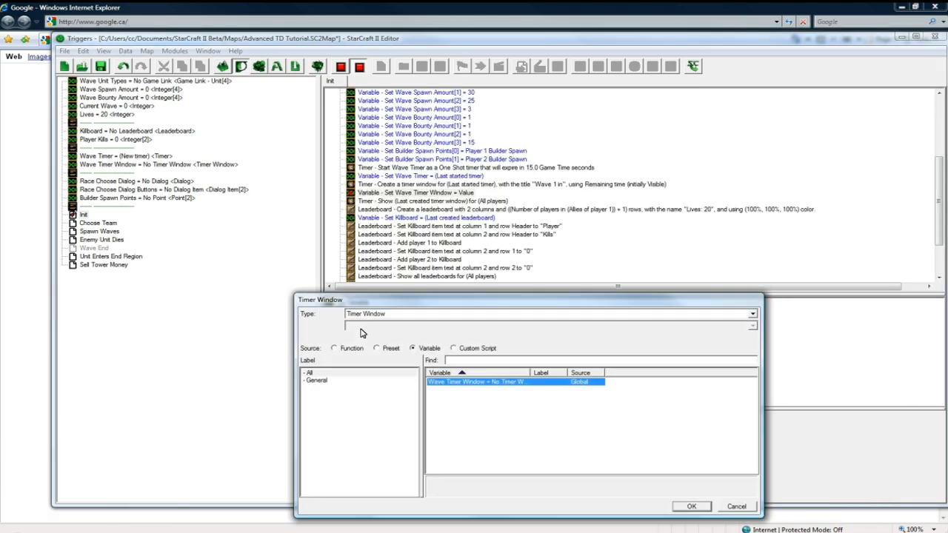
left_click(690, 506)
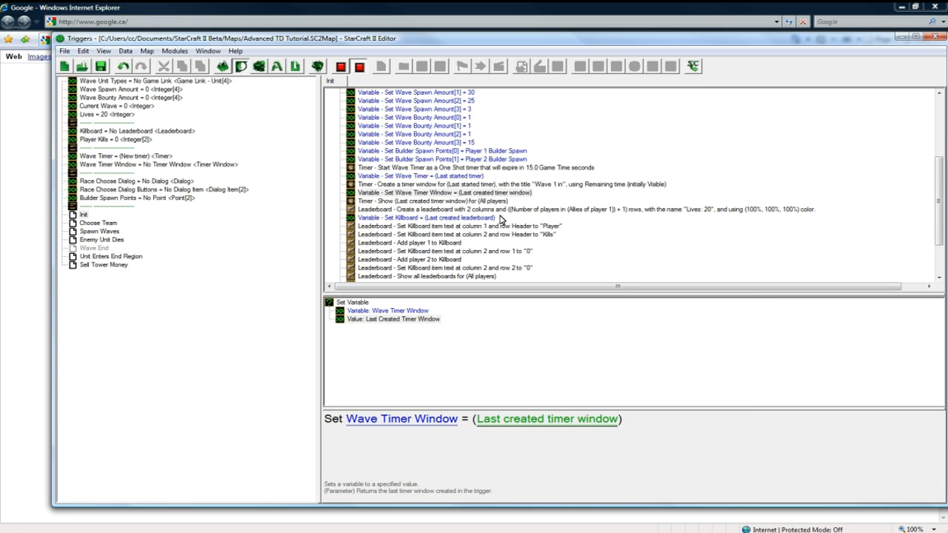
left_click(84, 215)
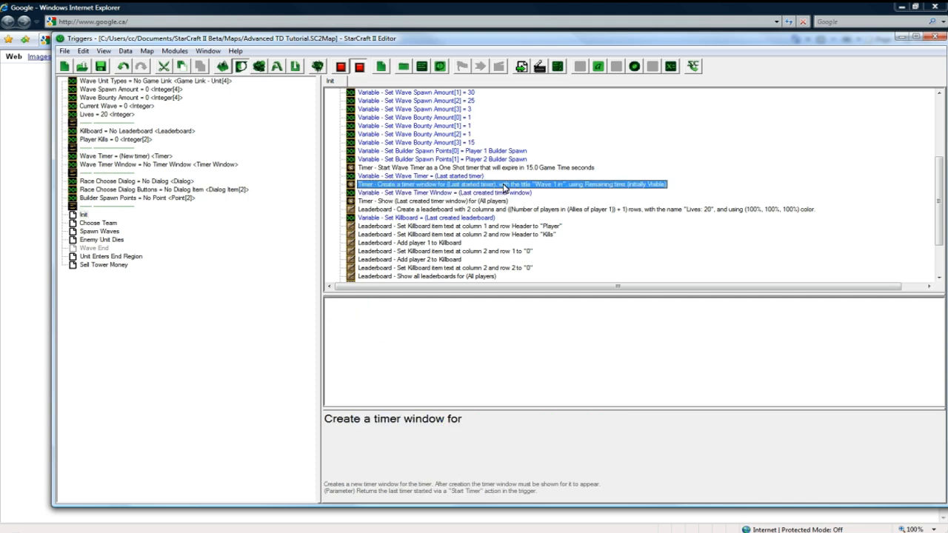
left_click(507, 184)
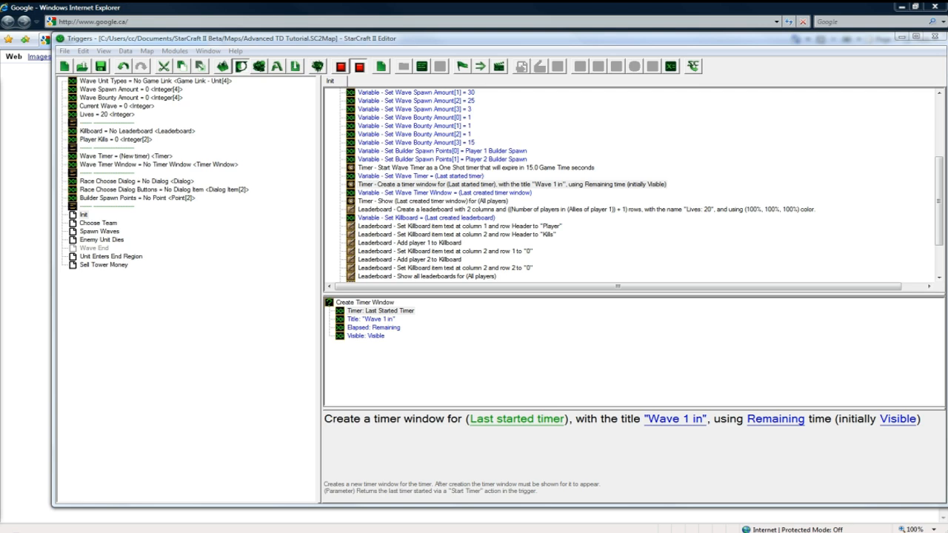
Step: In Enemy Unit Dies, set the leaderboard row to Killing Player + 1, then test
left_click(101, 240)
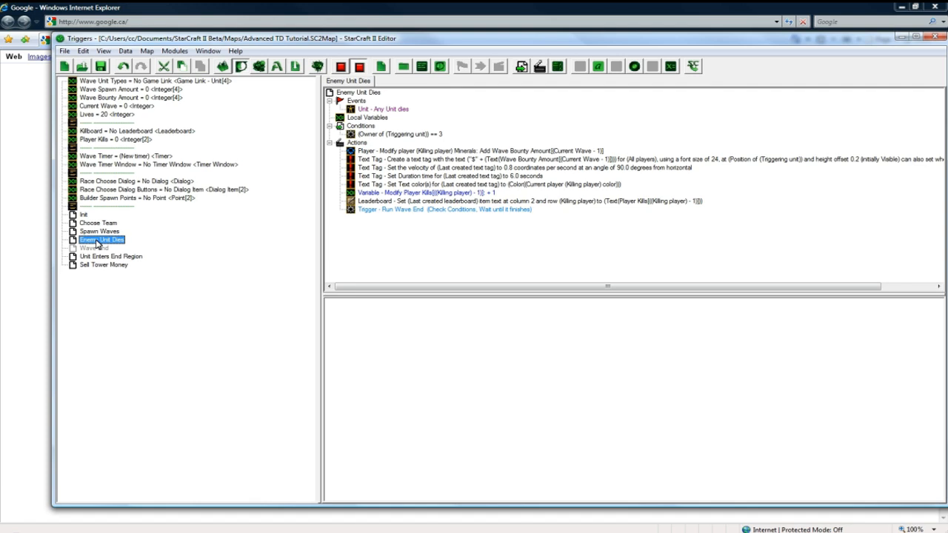
left_click(414, 193)
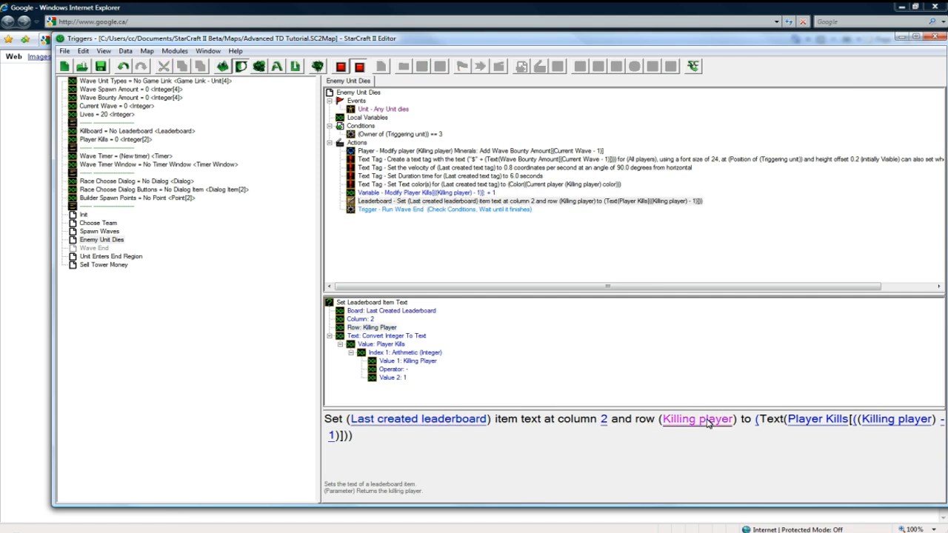
left_click(697, 419)
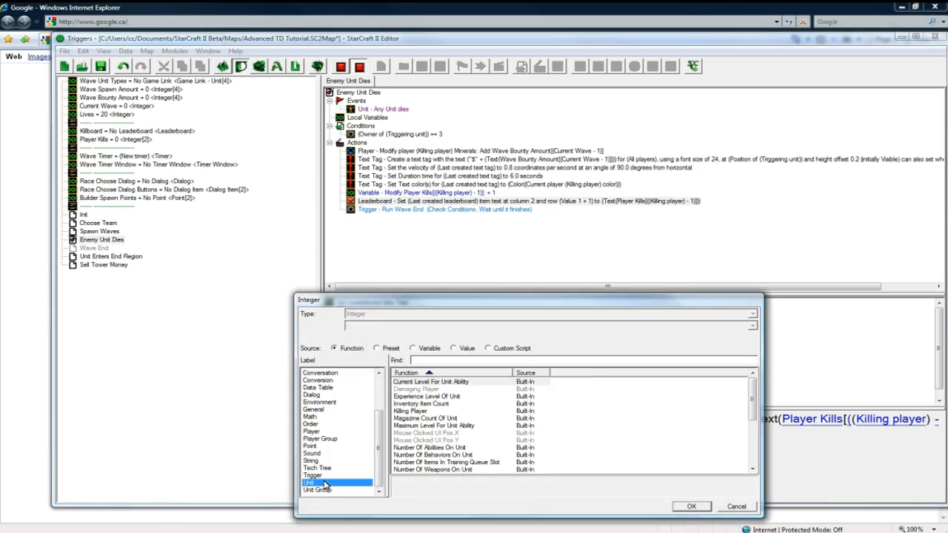
left_click(688, 506)
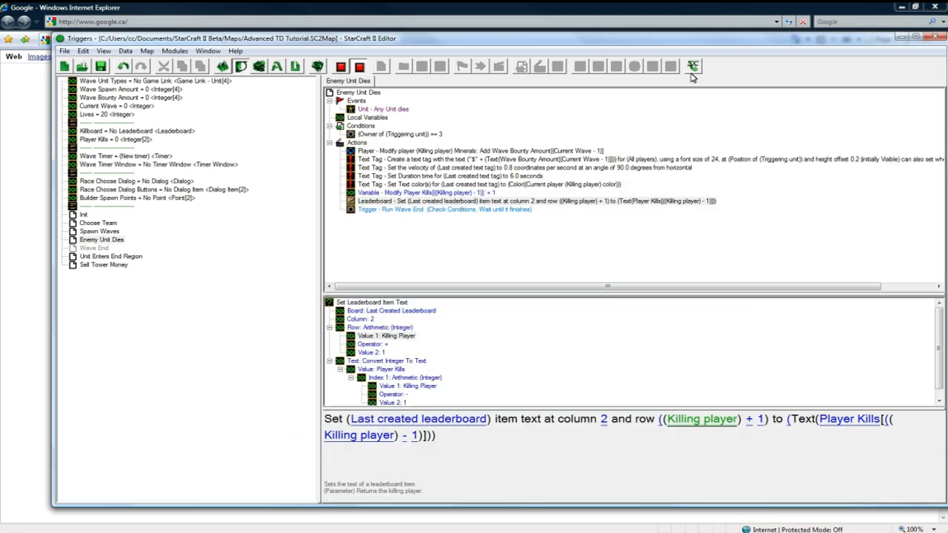
left_click(694, 65)
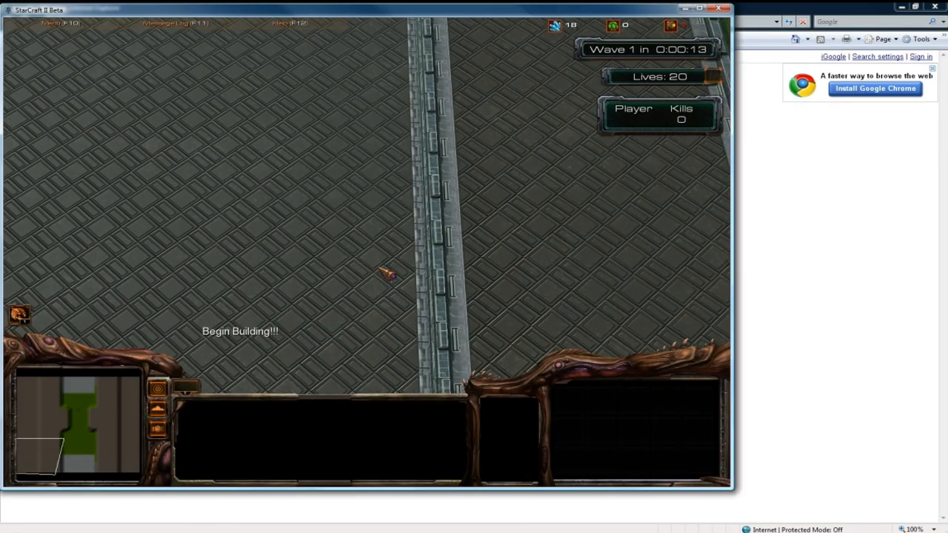